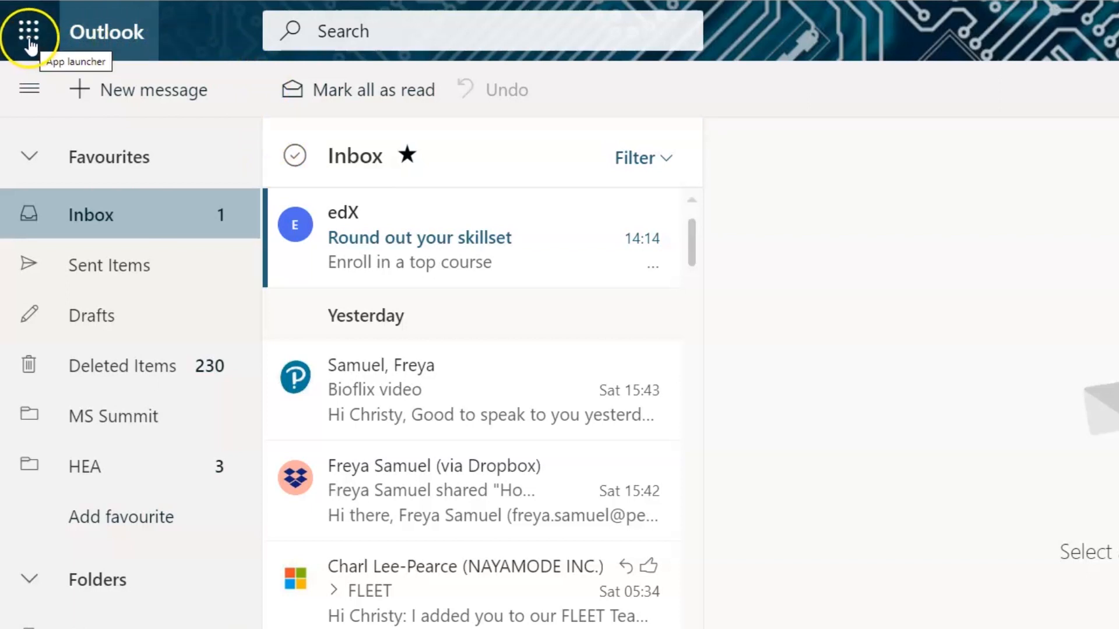
Step: Launch Teams from the Office 365 app list in Outlook on the web
left_click(29, 31)
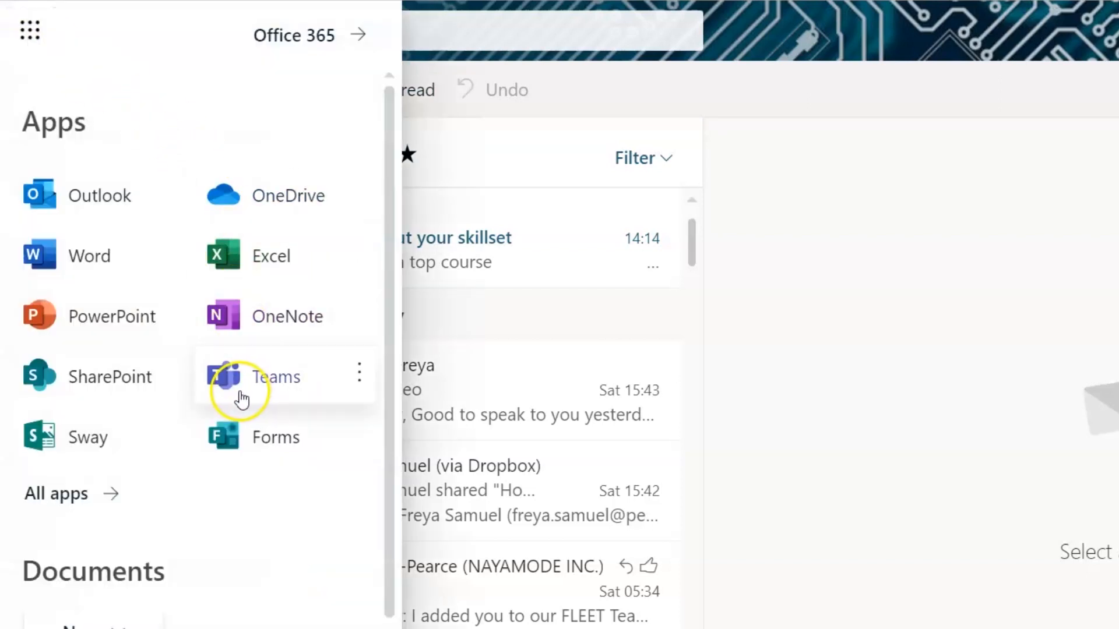
left_click(275, 377)
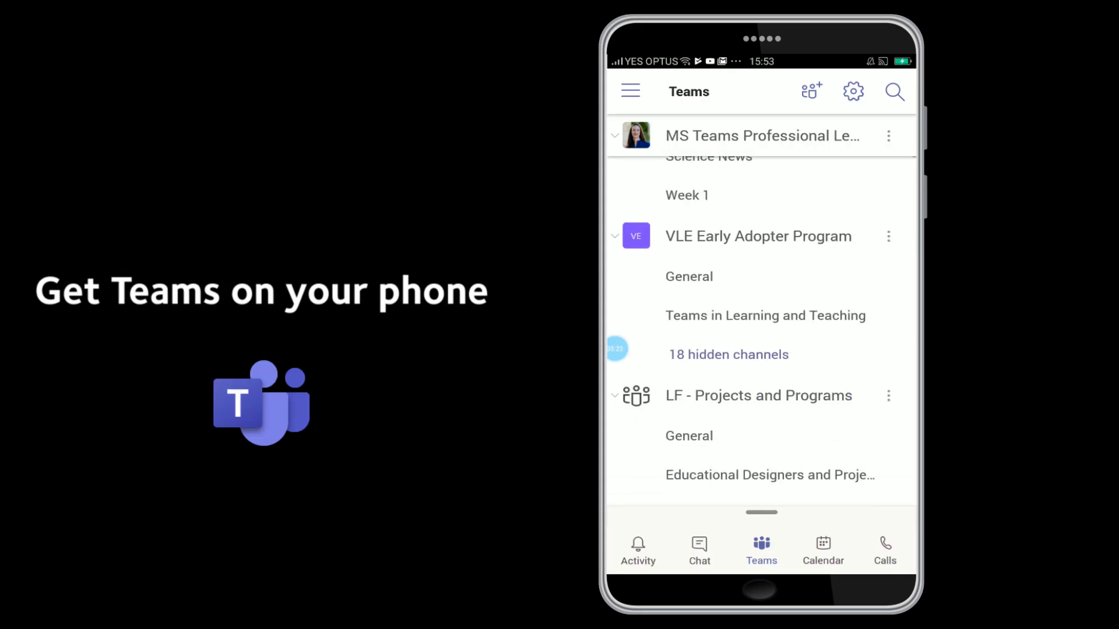
scroll("down", 3)
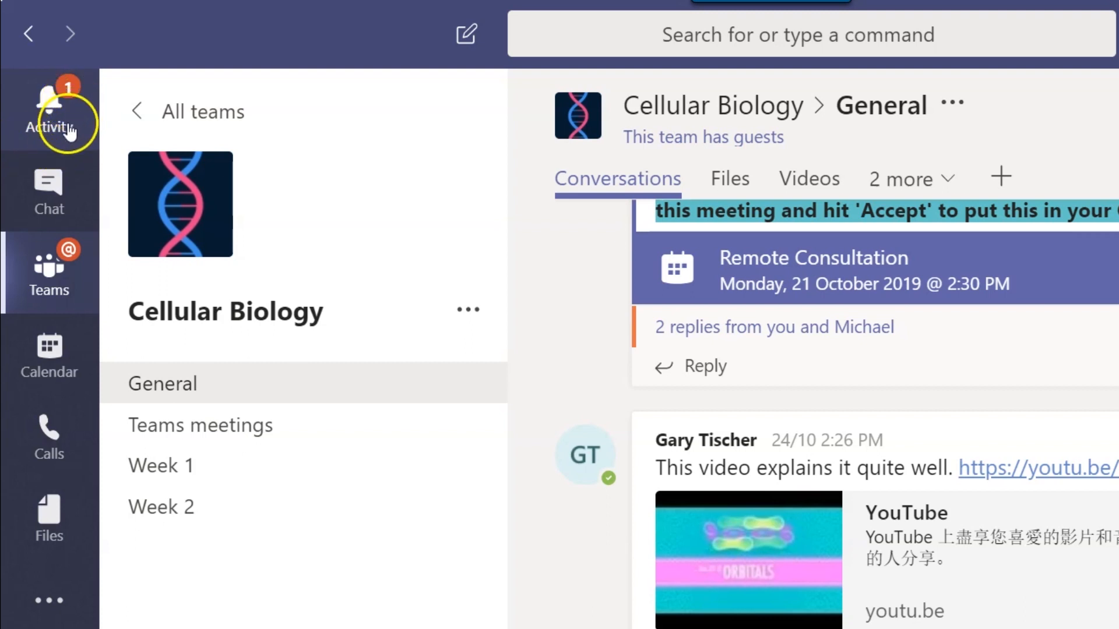
Step: Show the Teams activity feed of mentions and reactions
left_click(49, 114)
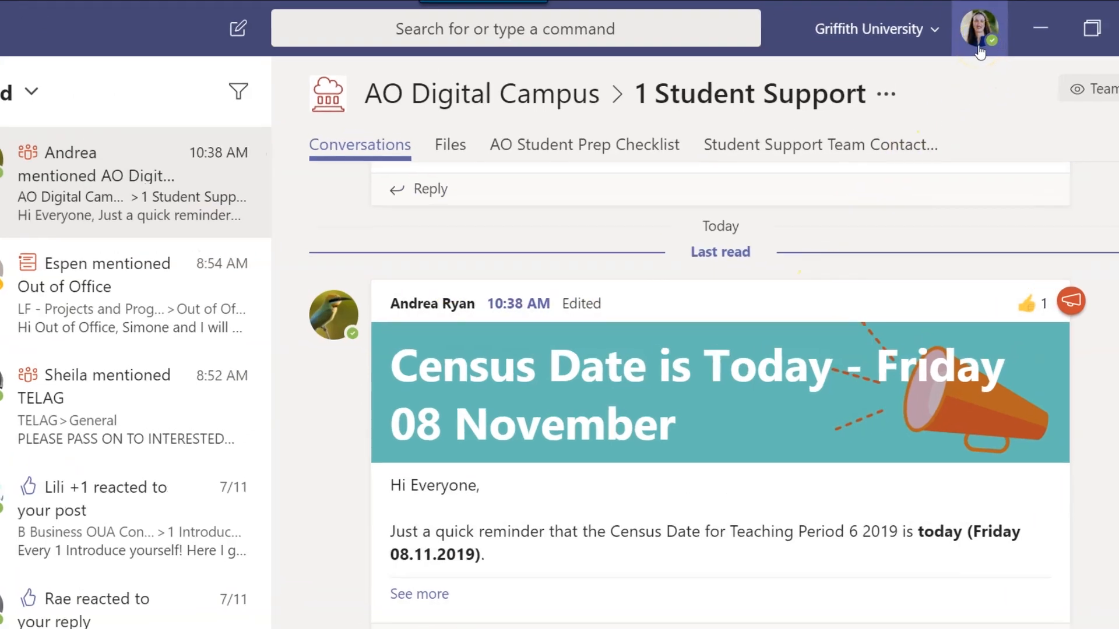
left_click(978, 29)
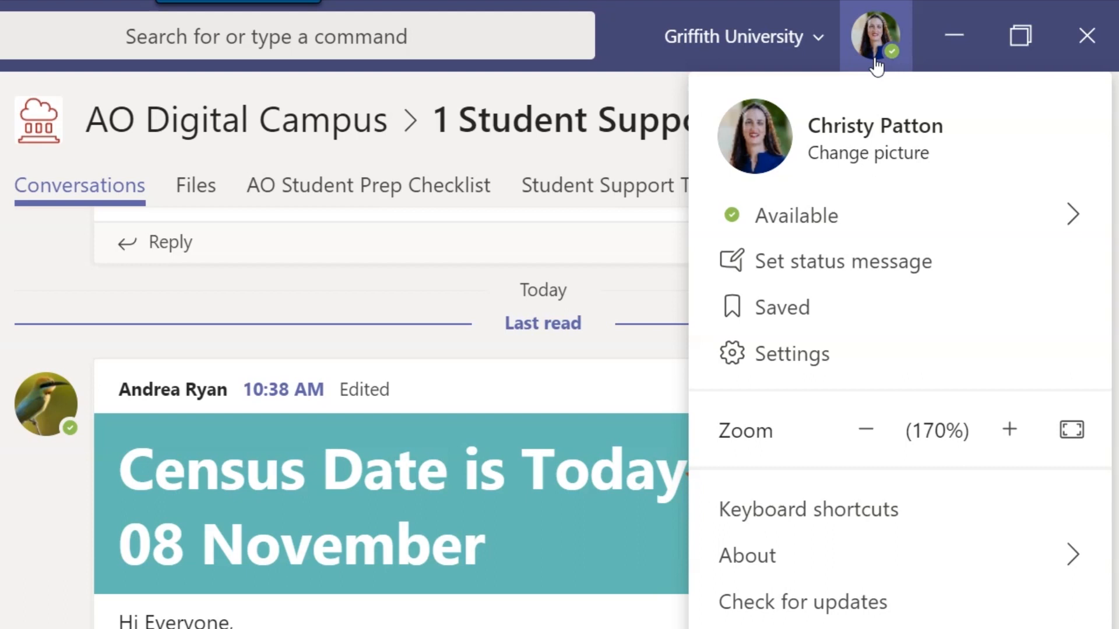
left_click(788, 353)
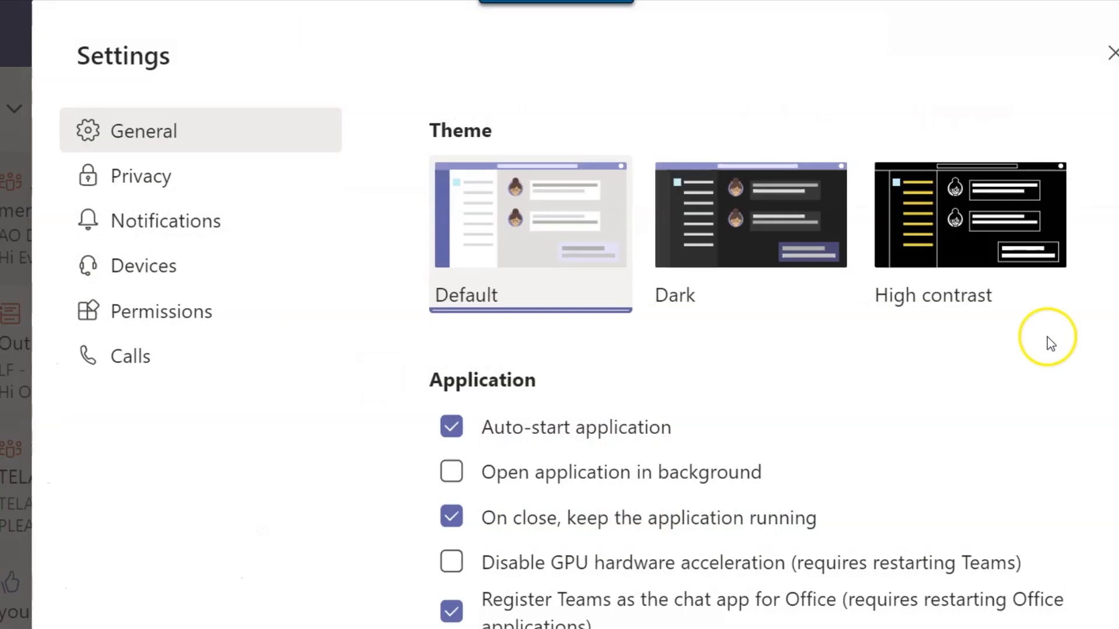
left_click(166, 220)
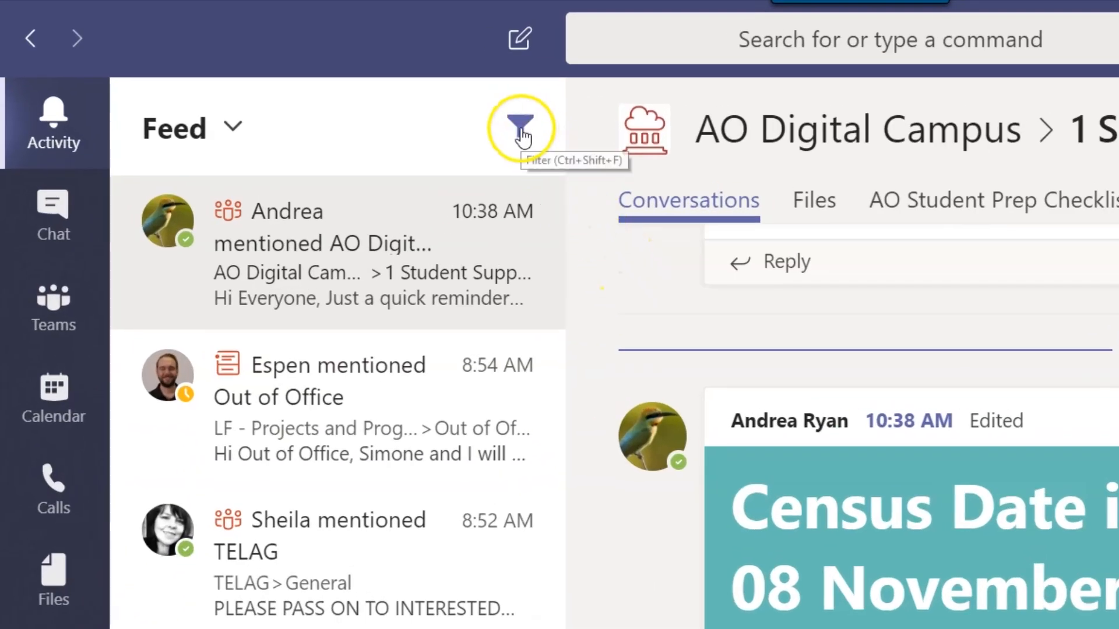
Step: Filter the activity feed by person, then search Teams for 'Japan'
left_click(519, 127)
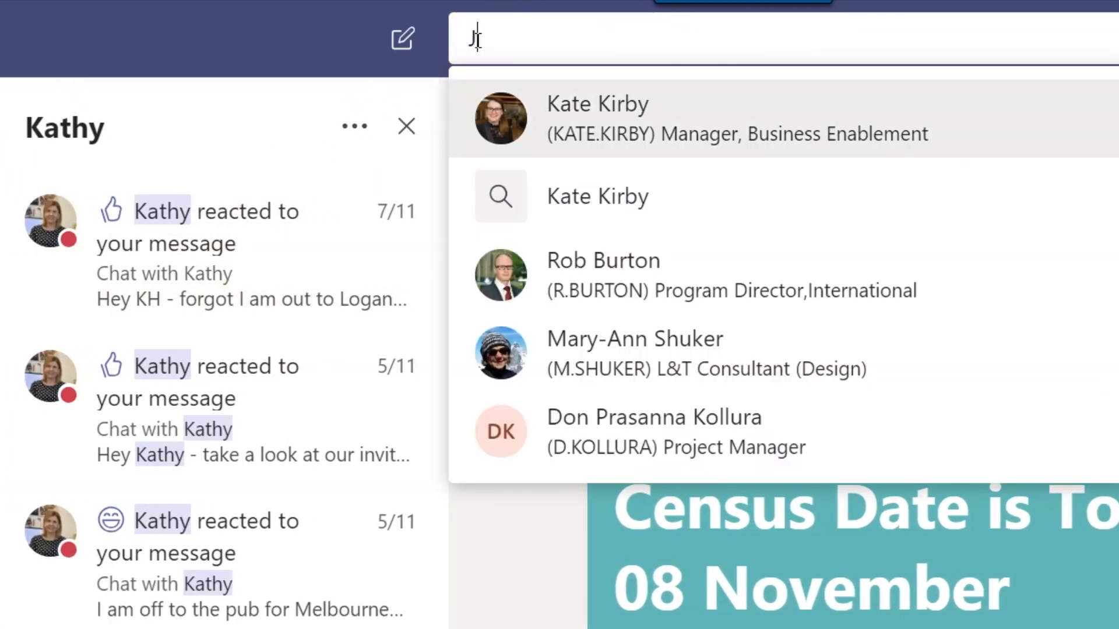
type("Japan")
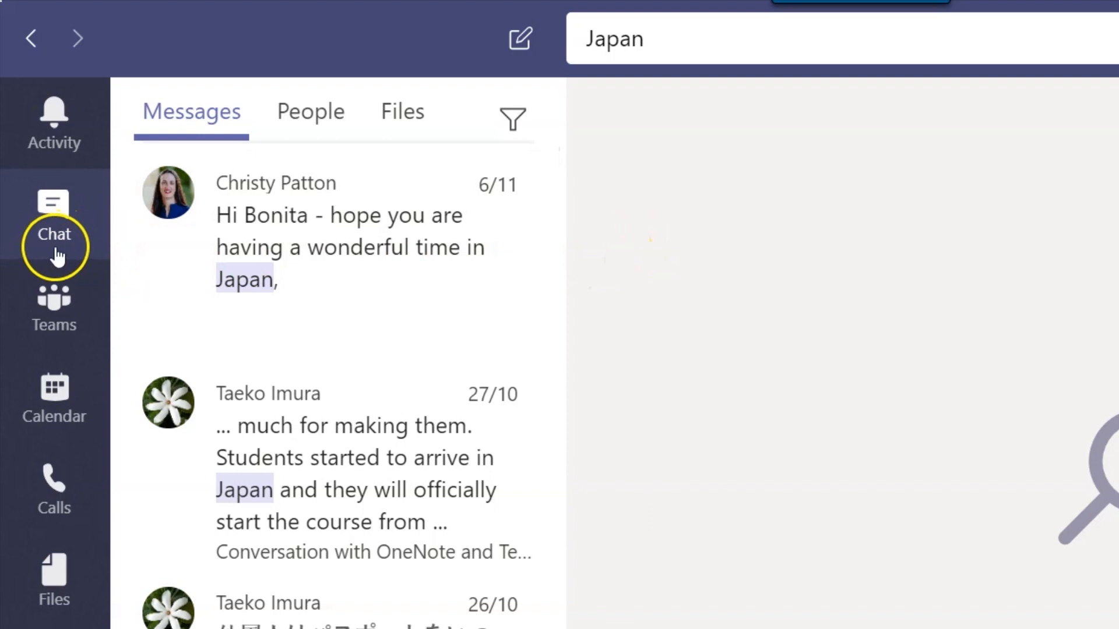
left_click(53, 235)
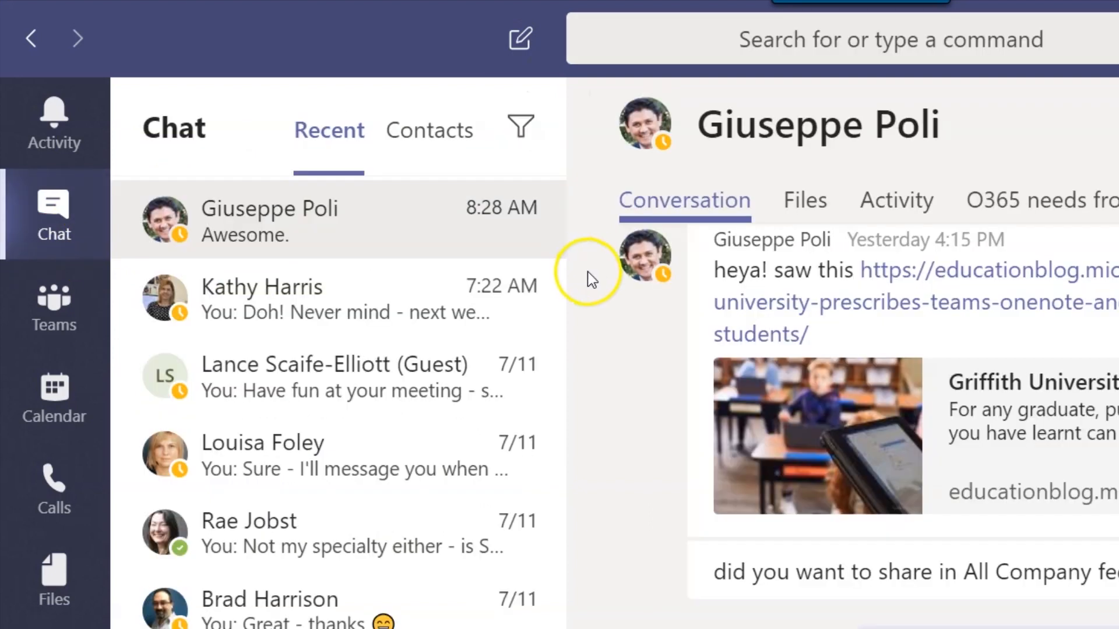
mouse_move(520, 39)
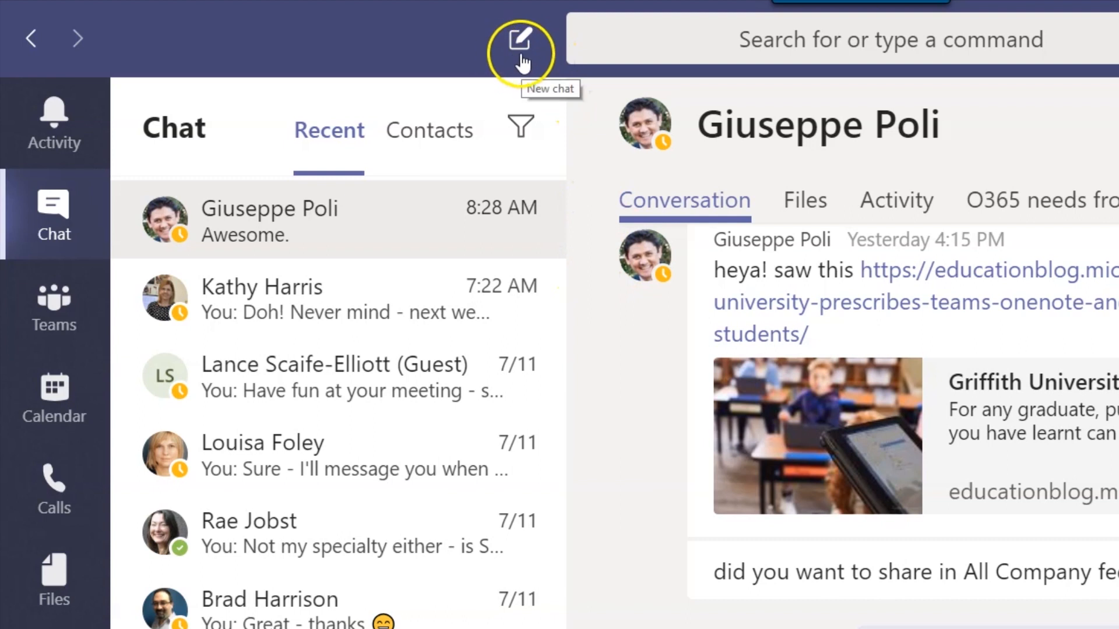
left_click(519, 38)
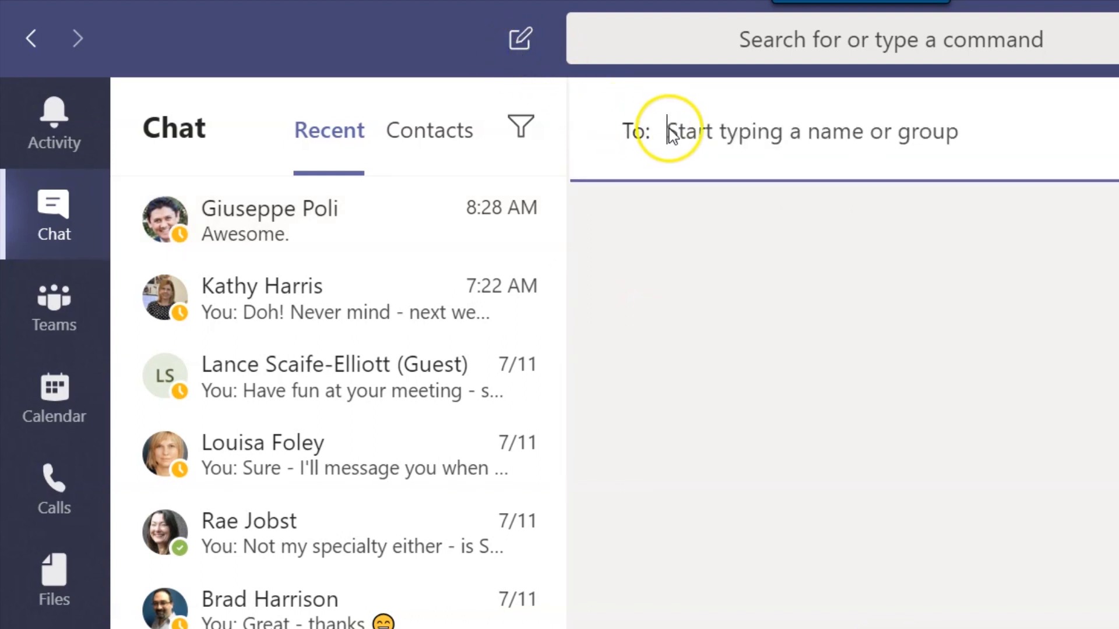
type("Lenka")
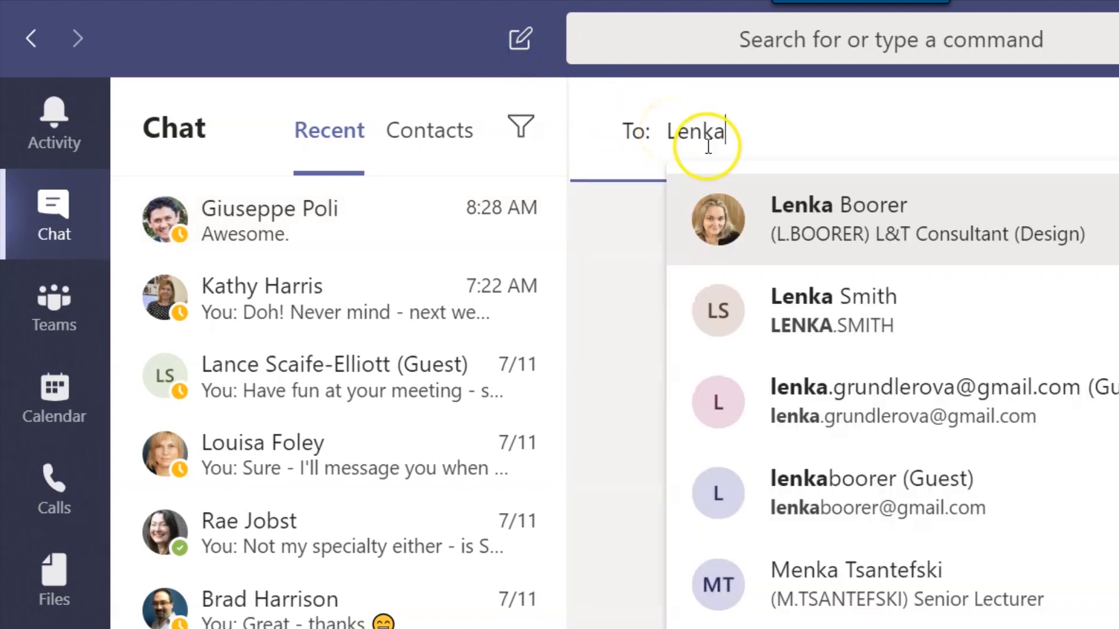
left_click(839, 219)
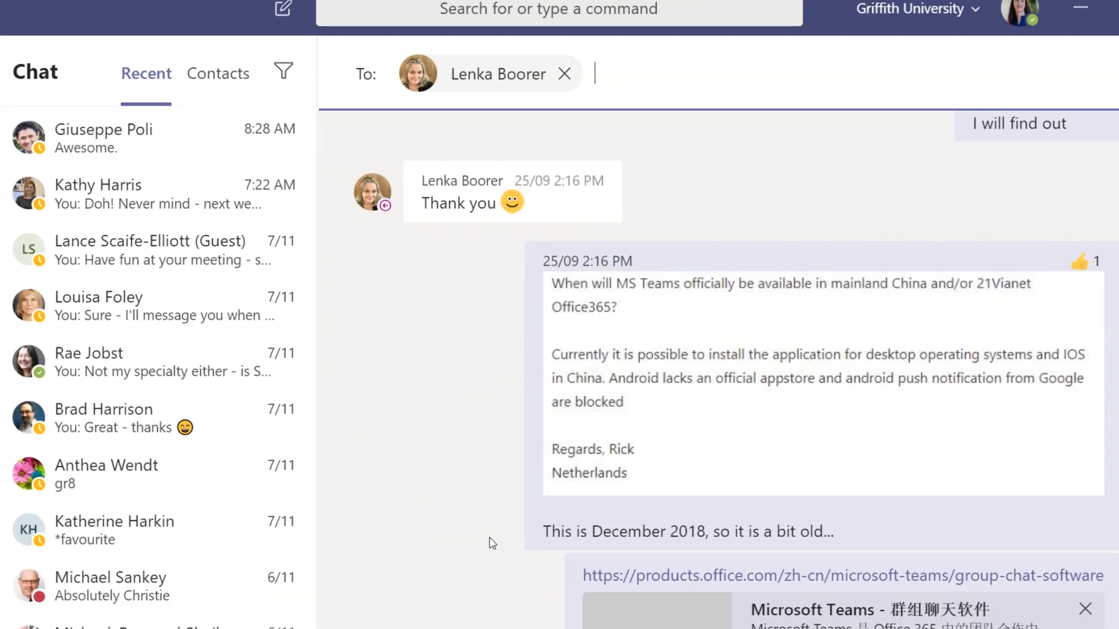
Step: Open the group chat's more options and begin giving it a name
left_click(336, 422)
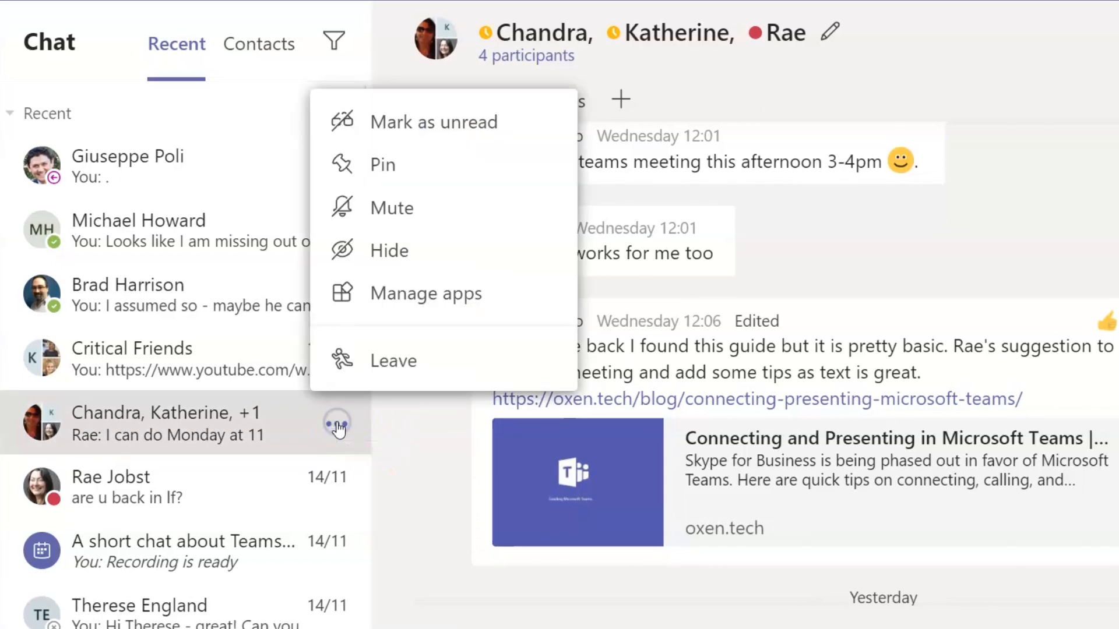
left_click(382, 165)
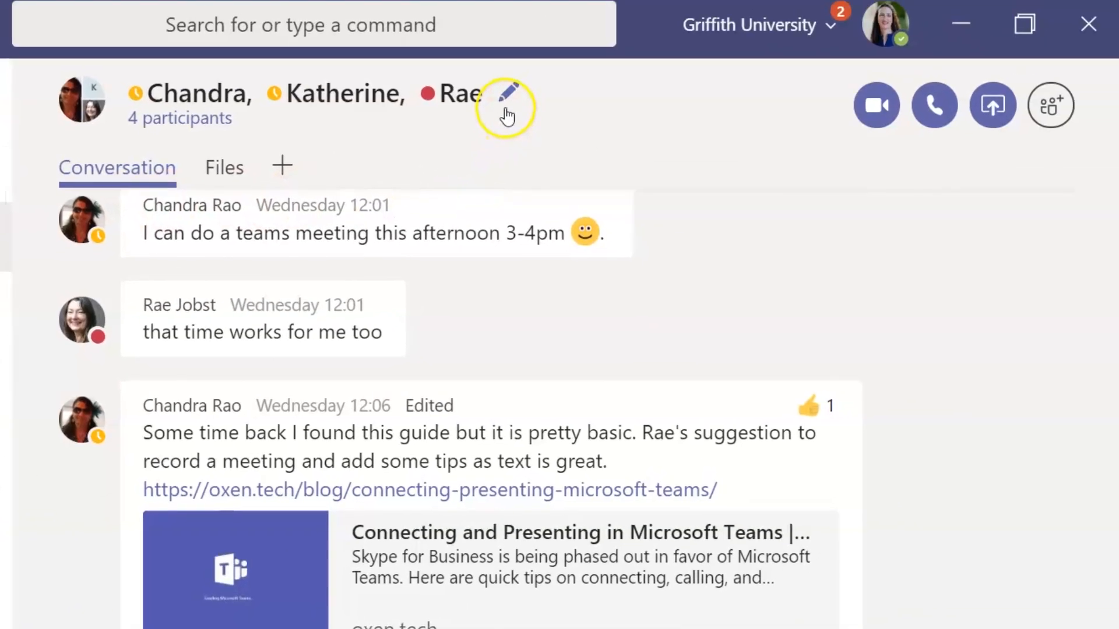
left_click(508, 93)
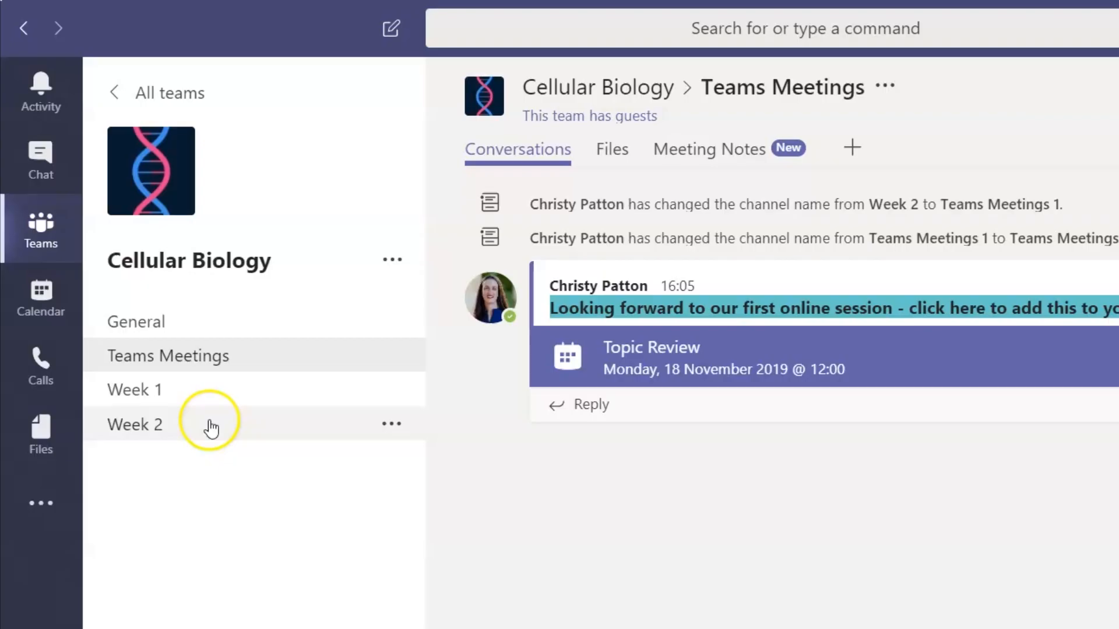
mouse_move(121, 364)
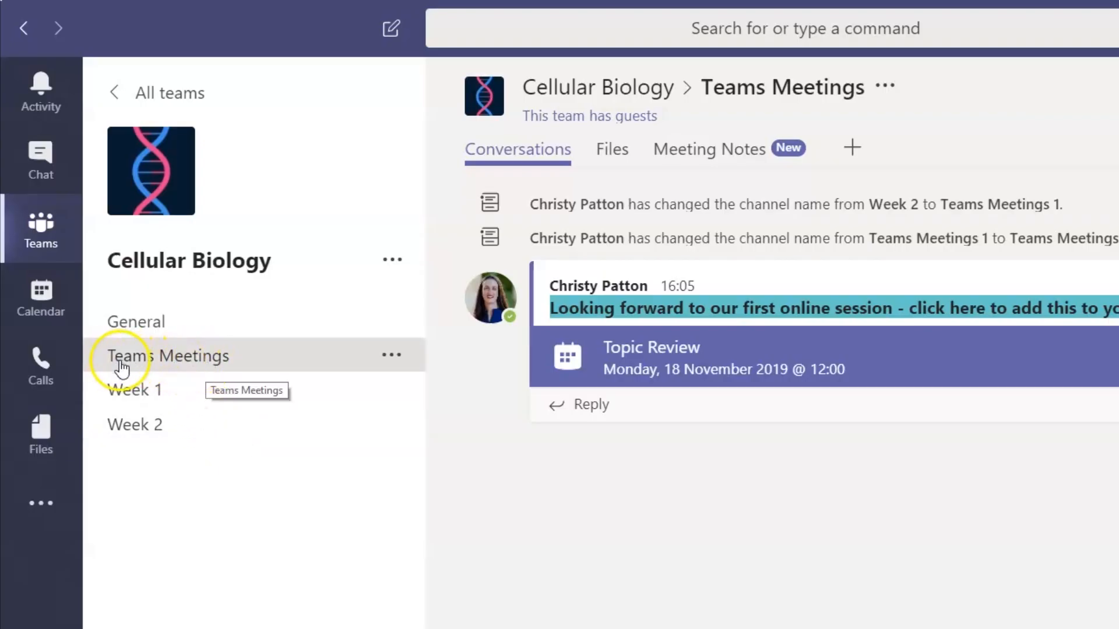
mouse_move(884, 492)
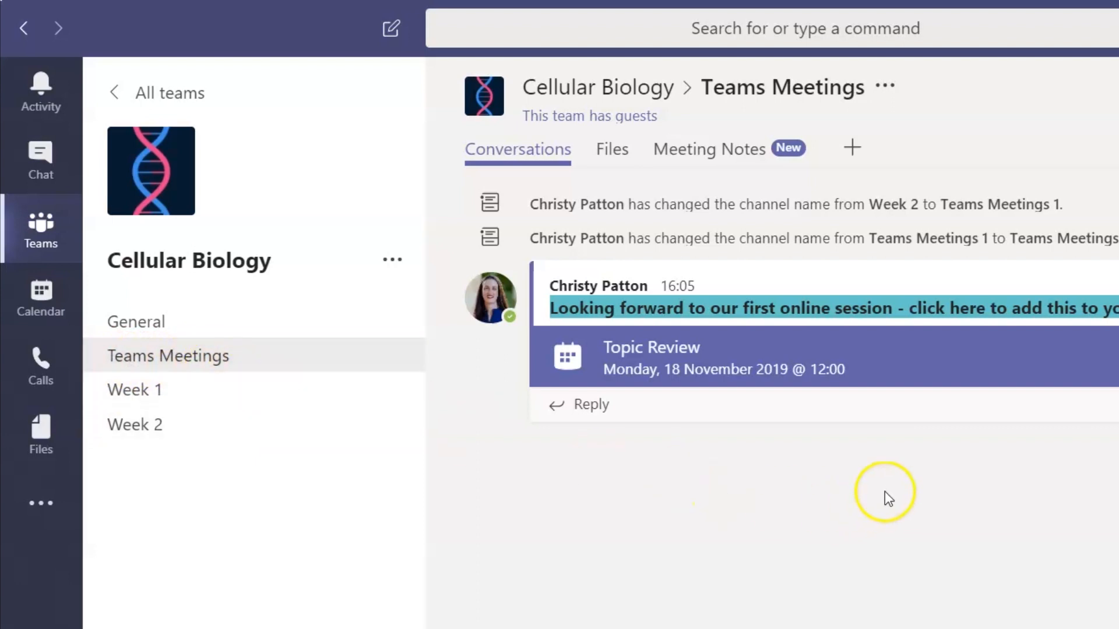
mouse_move(897, 364)
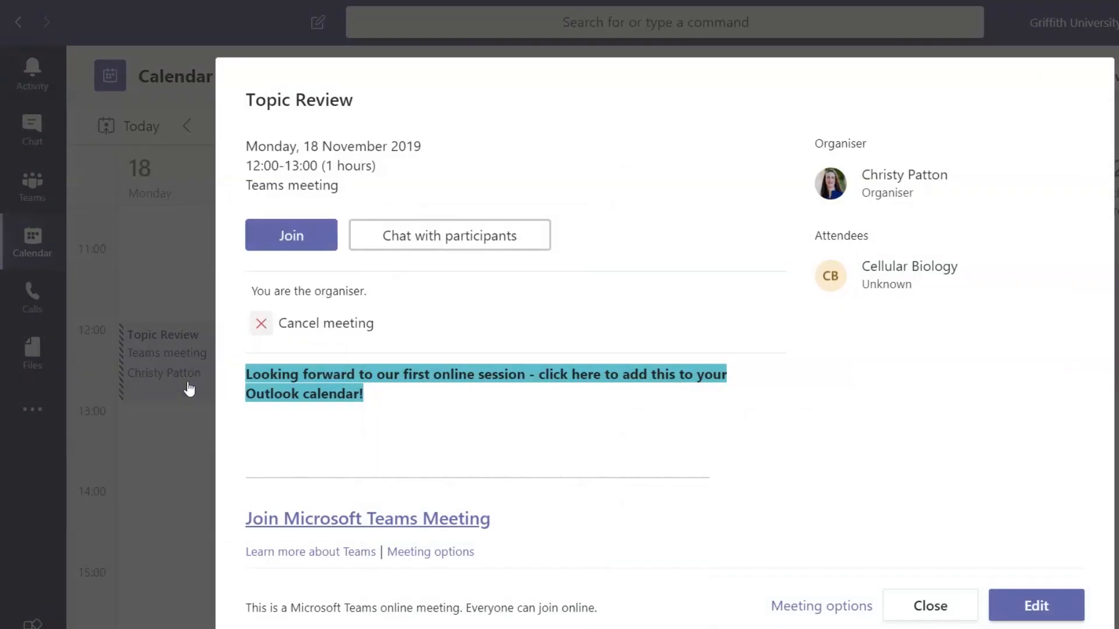
Step: Preview joining the Topic Review meeting, then return to Cellular Biology's General channel
left_click(291, 234)
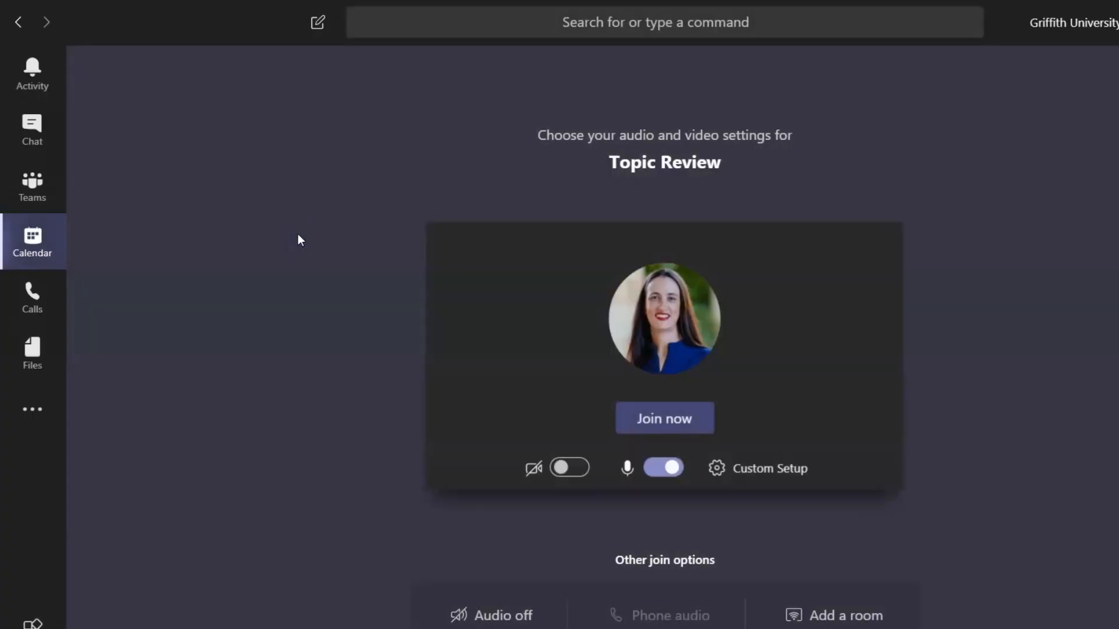
left_click(32, 187)
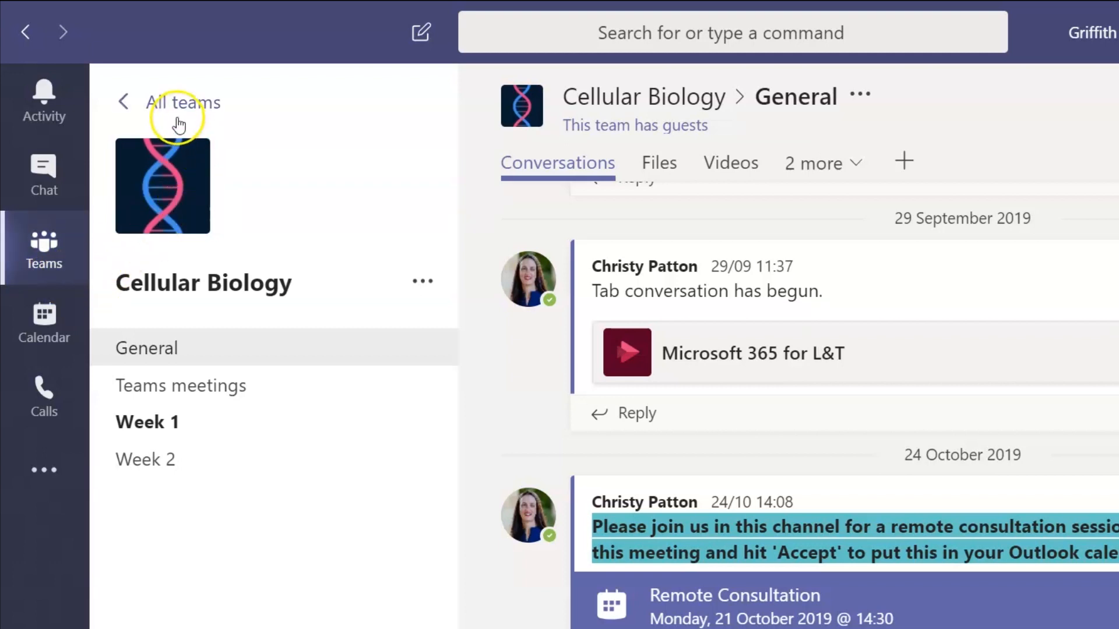
Step: View the Week 1 channel and start a reply 'He' to the Hello week 1 message
left_click(183, 102)
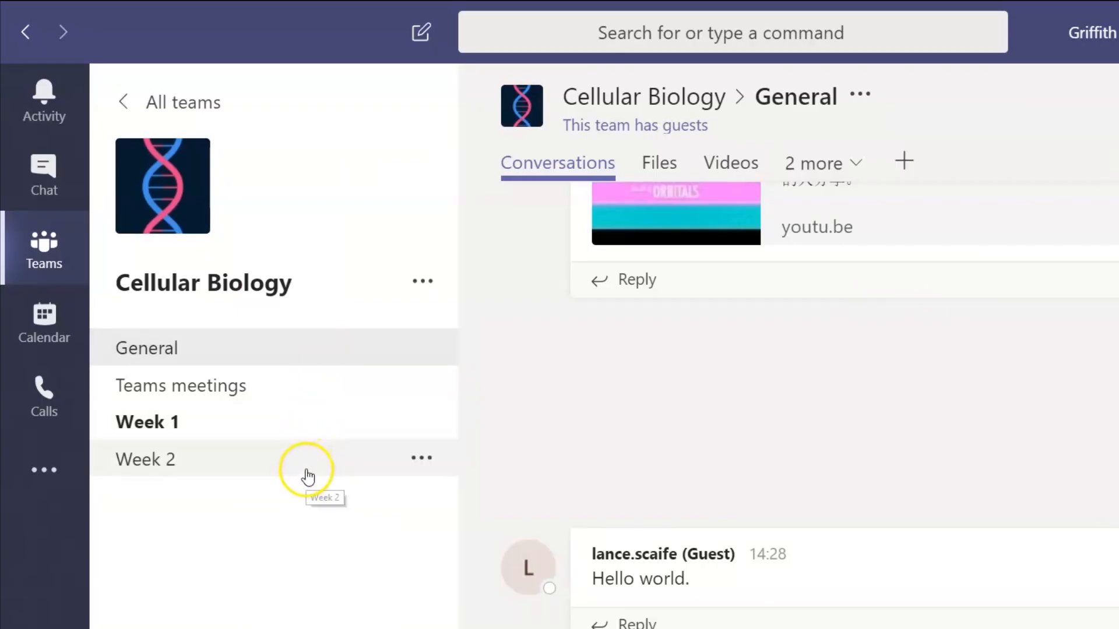
mouse_move(318, 350)
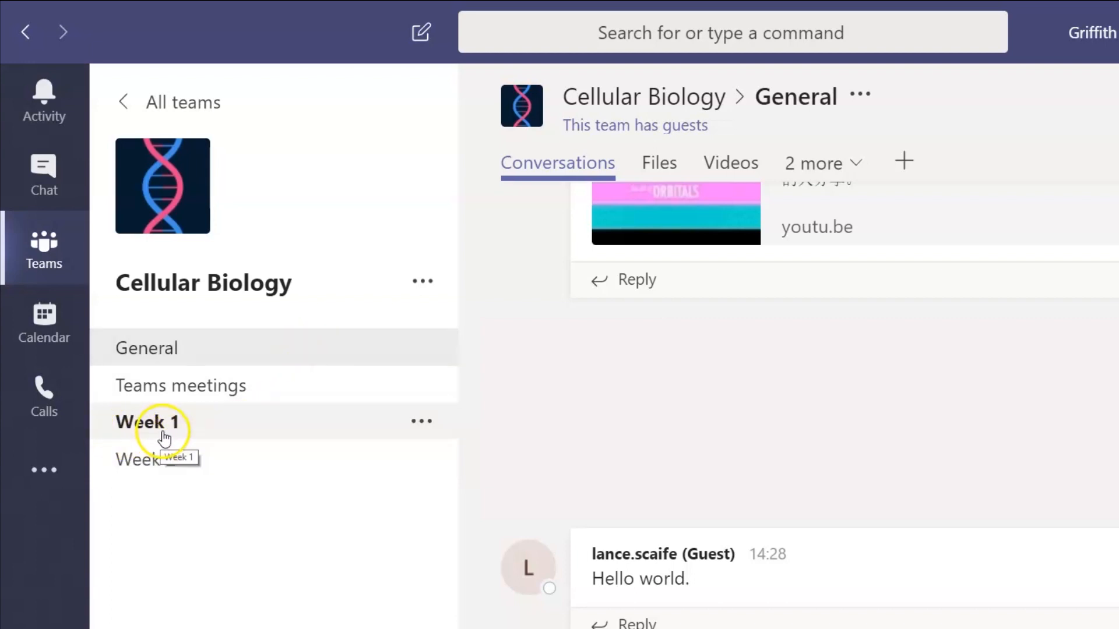
left_click(147, 422)
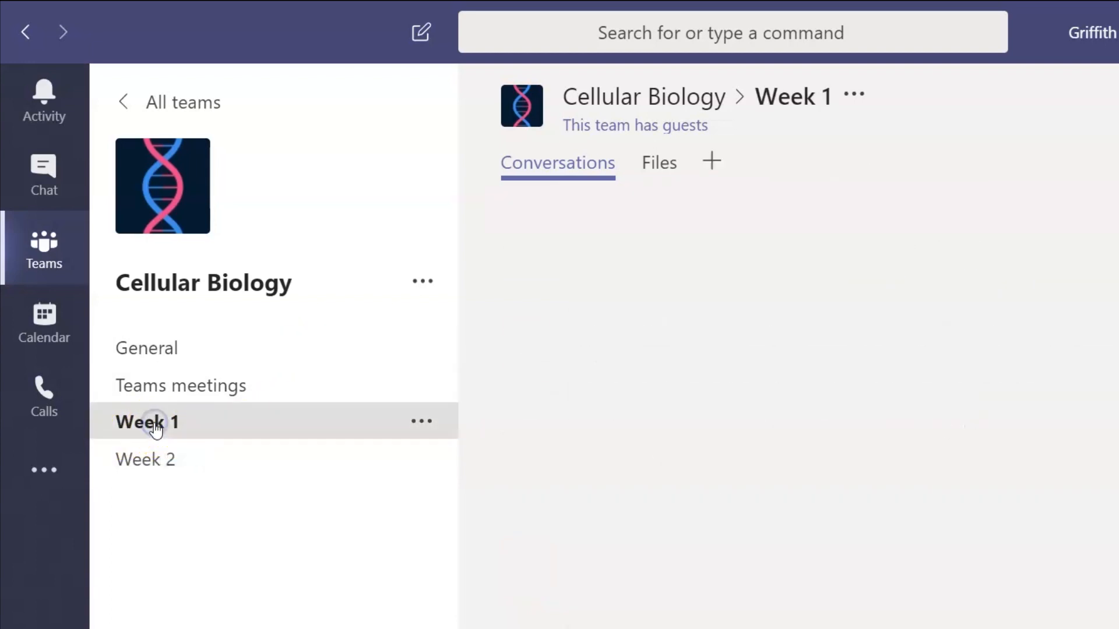
left_click(146, 422)
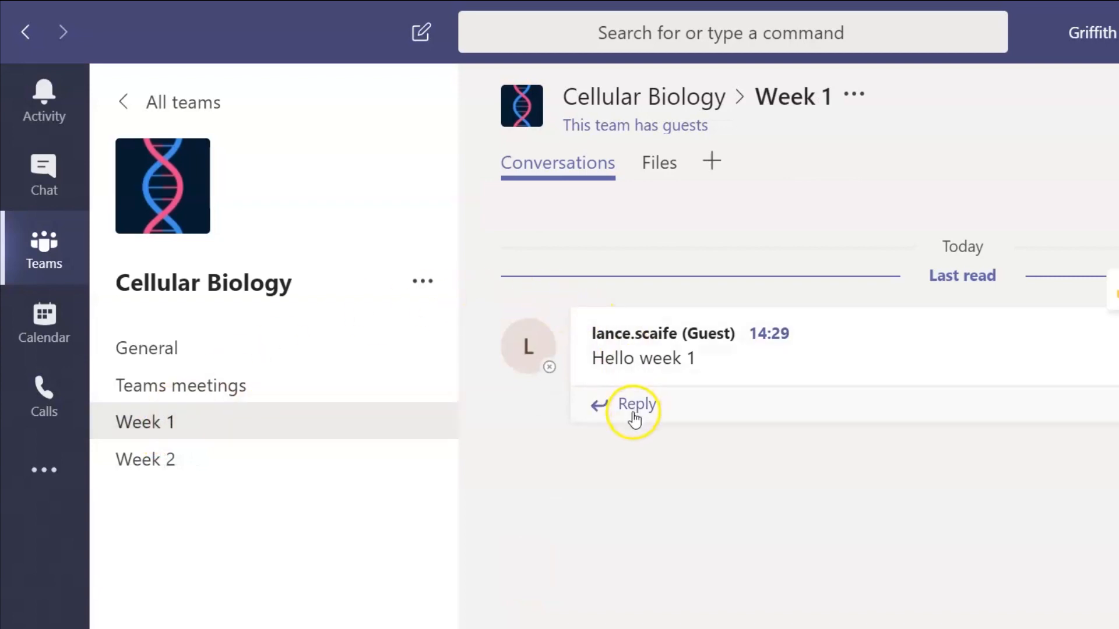
left_click(635, 403)
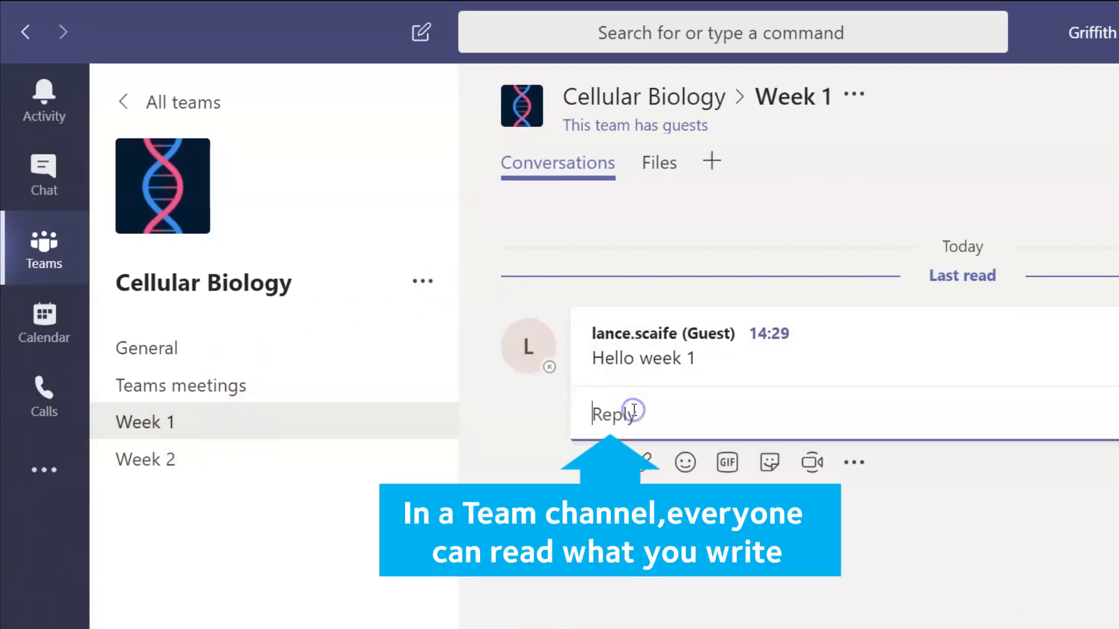
type("He")
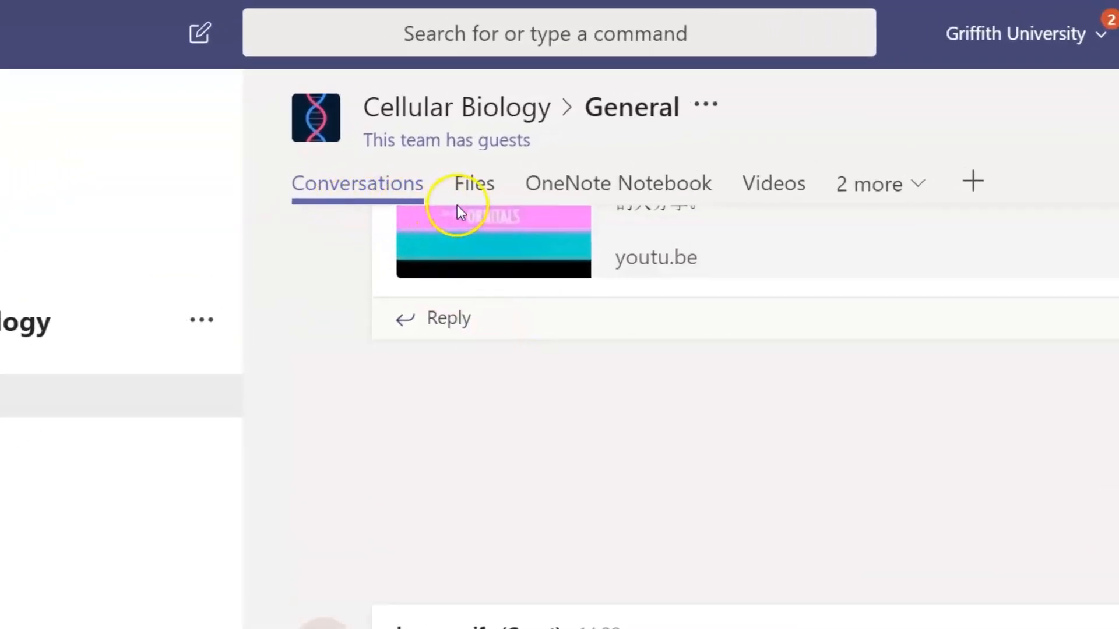
mouse_move(860, 210)
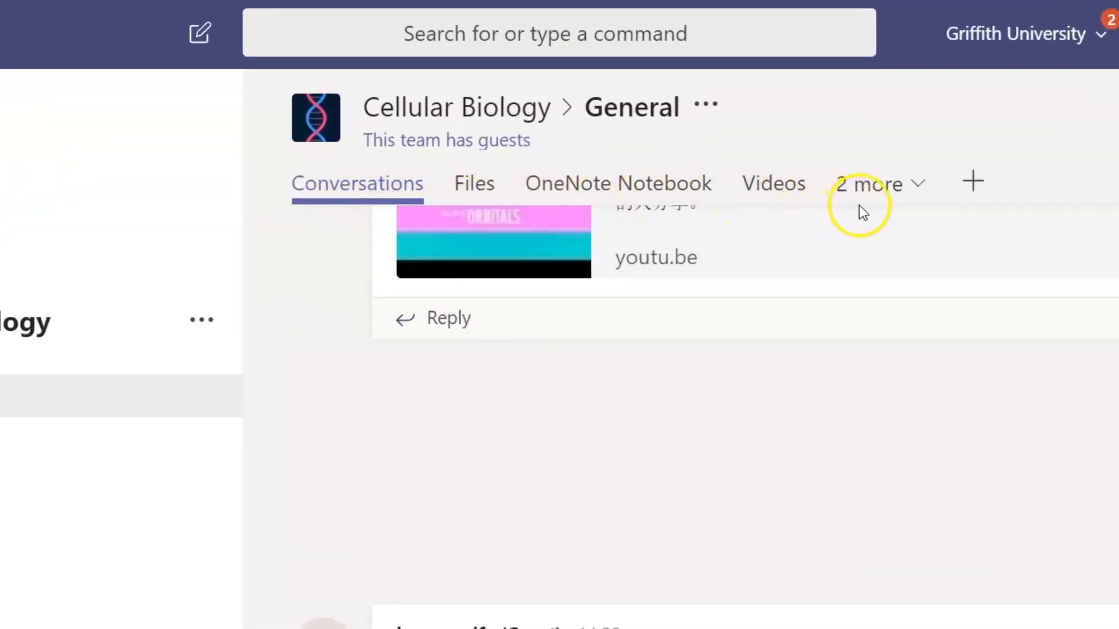
mouse_move(385, 214)
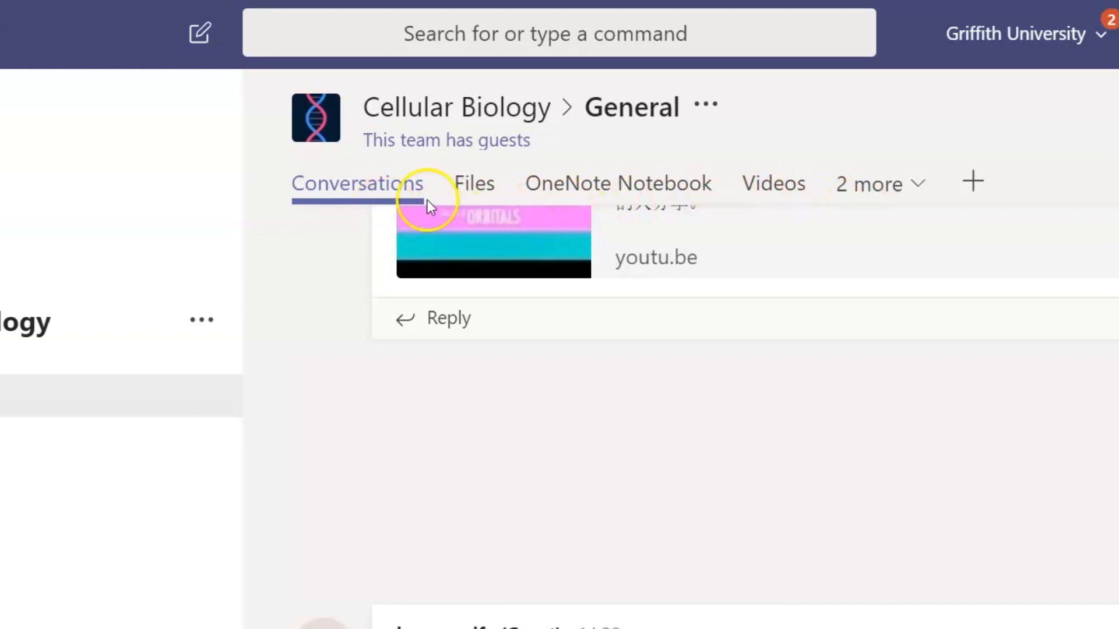
Step: Browse the General channel's files and New item types, then open its OneNote Notebook tab
left_click(475, 182)
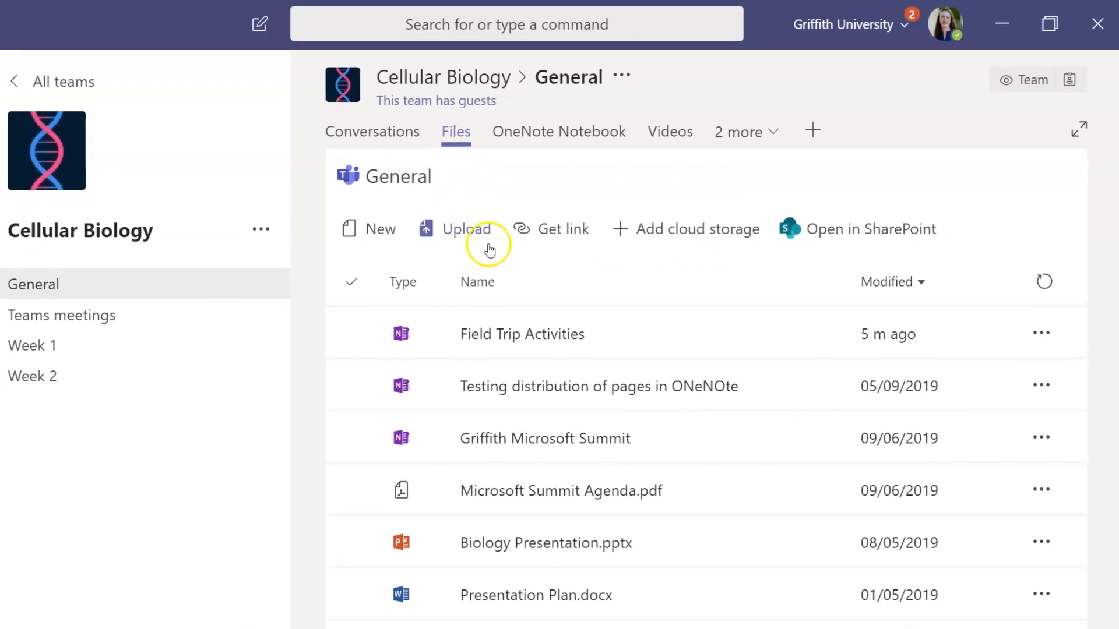
left_click(560, 490)
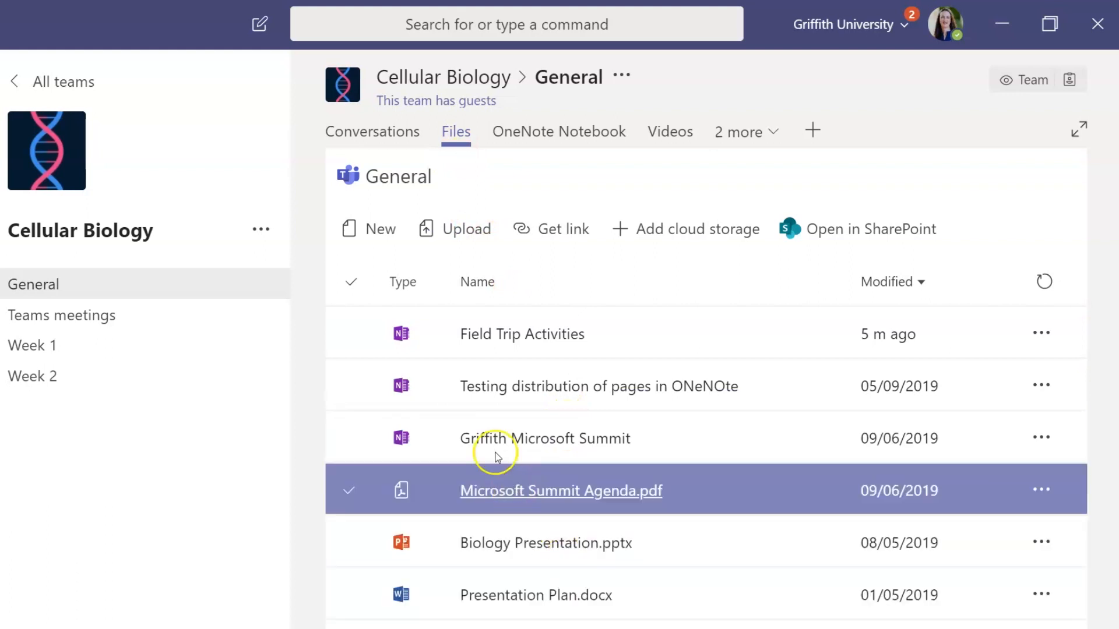
left_click(378, 229)
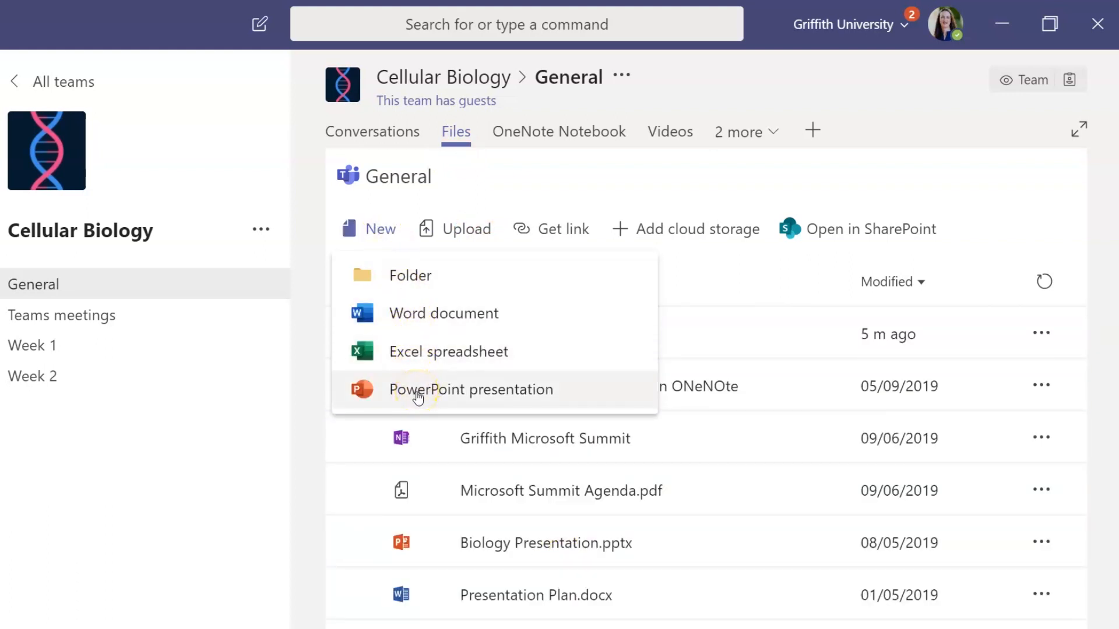
left_click(558, 131)
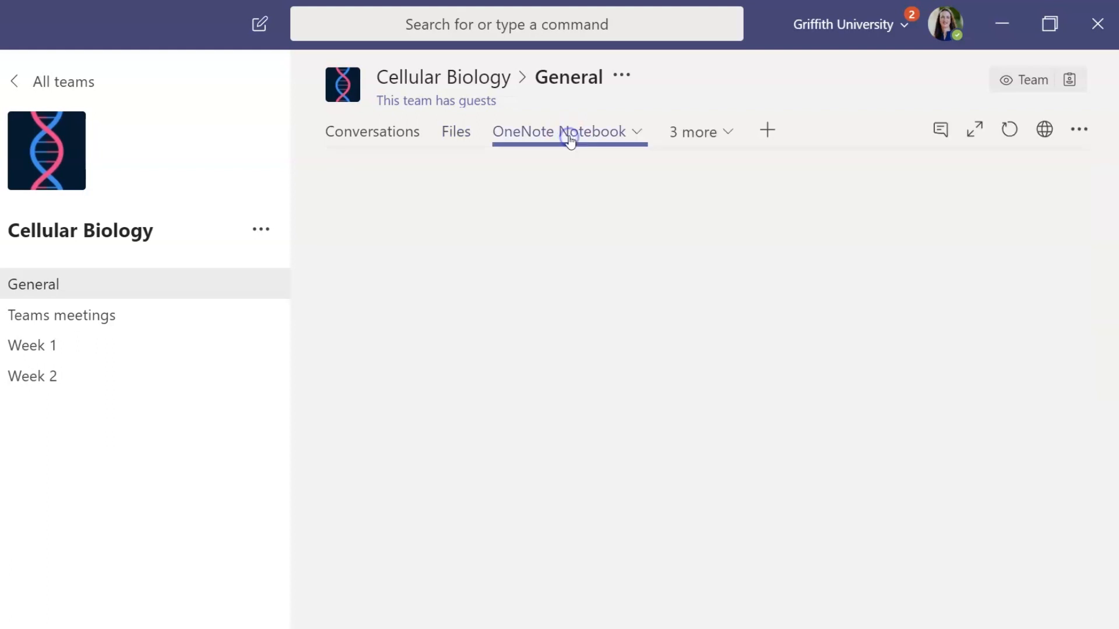
Step: Expand the Field Trip Activities notebook's navigation pane to list sections and pages
left_click(560, 131)
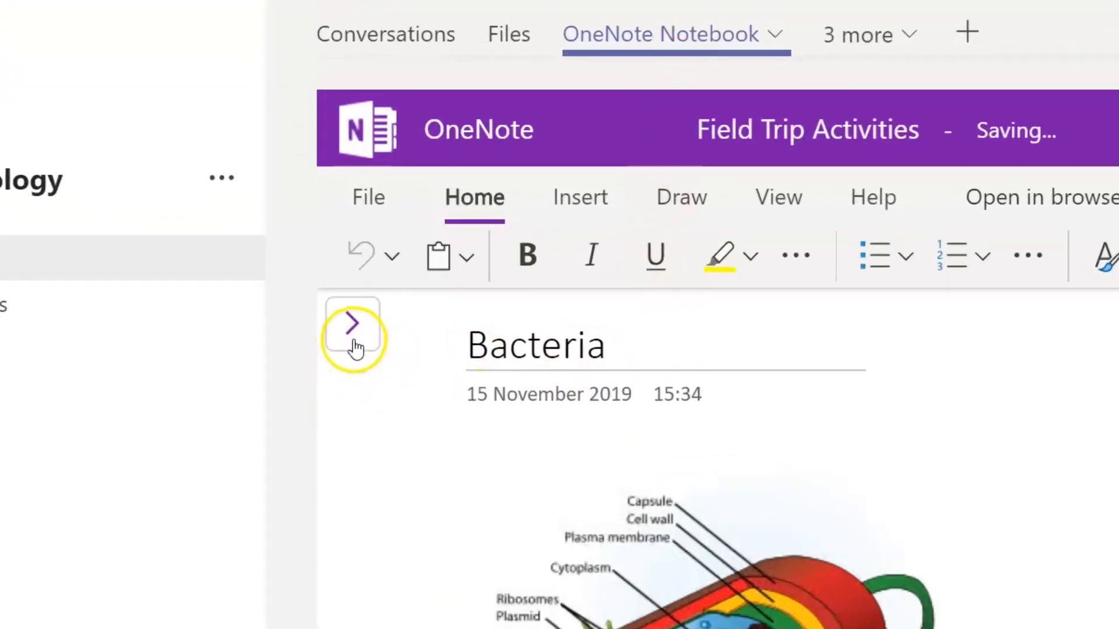
left_click(350, 323)
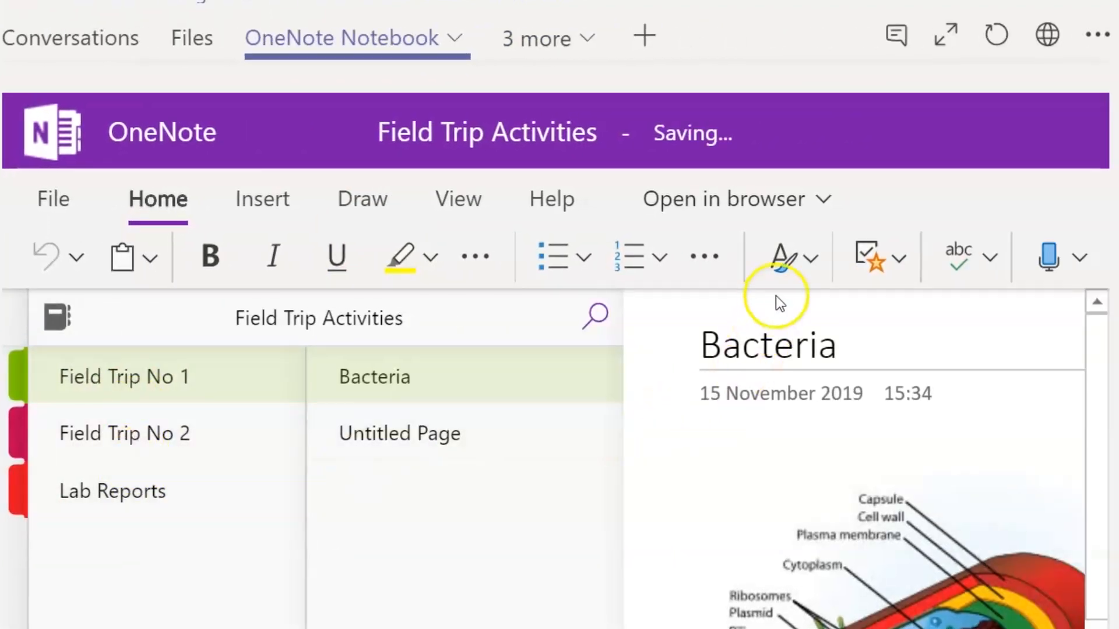
left_click(735, 199)
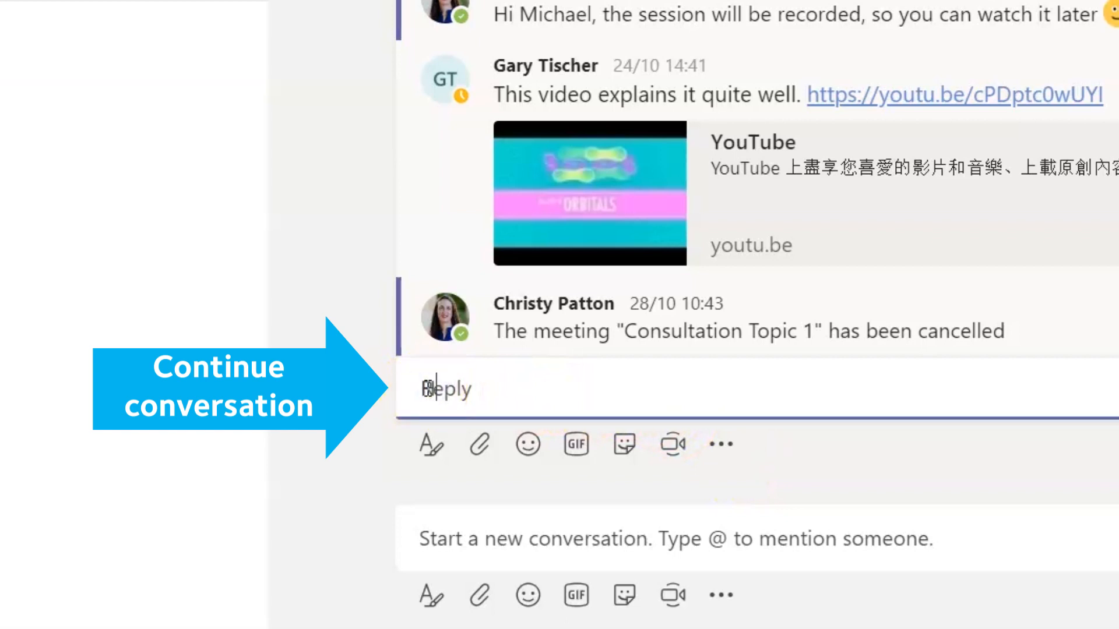
Step: Type the reply 'Hey everyone, I am going to reschedule for next week'
type("Hey everyone....")
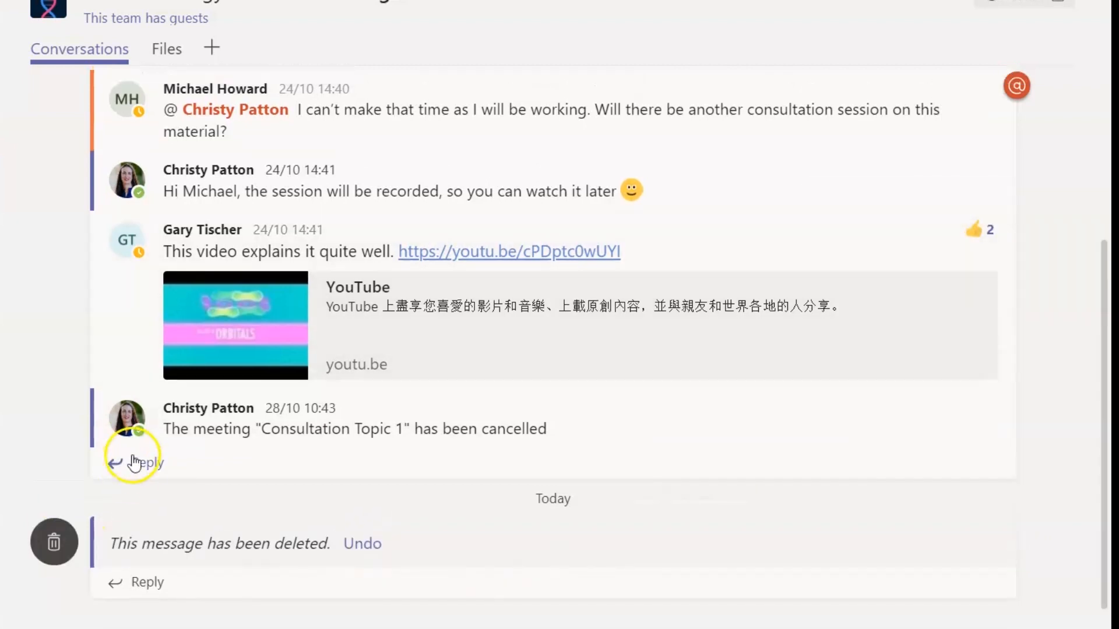
type("Hey everyone, I am going to reschedule for next week")
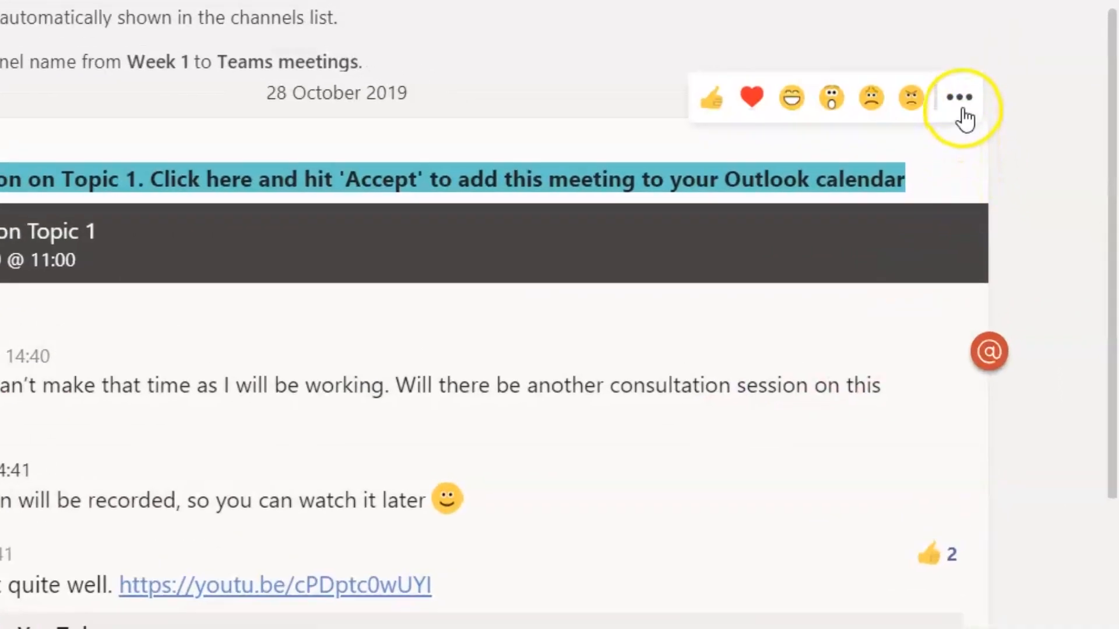
Step: View more actions for the meeting invitation, then show the guest's thank-you reply thread
left_click(959, 96)
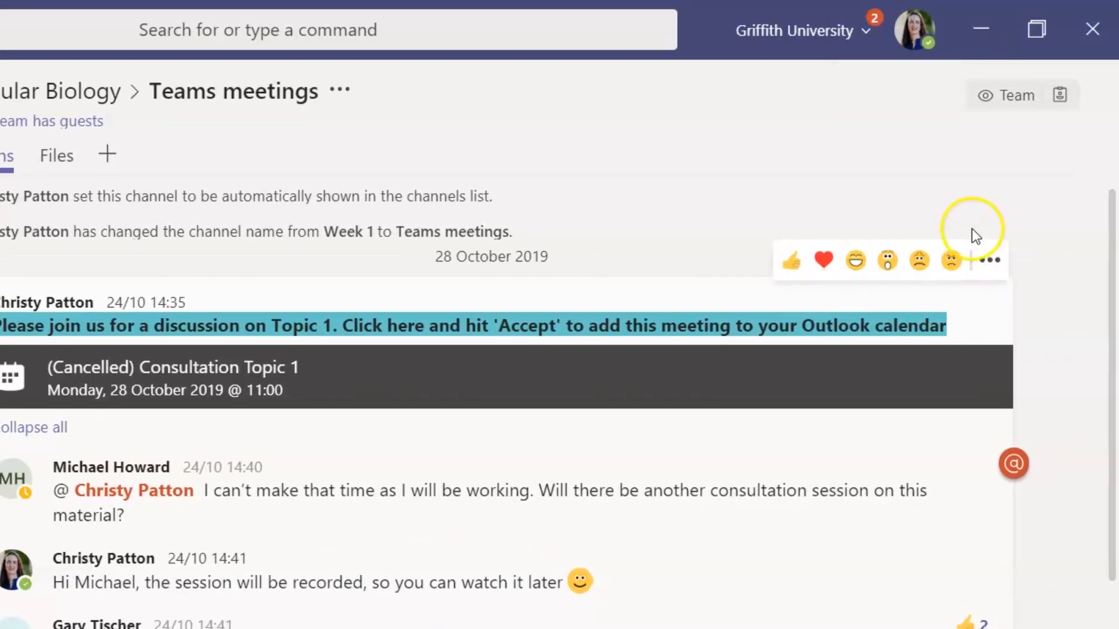
left_click(915, 29)
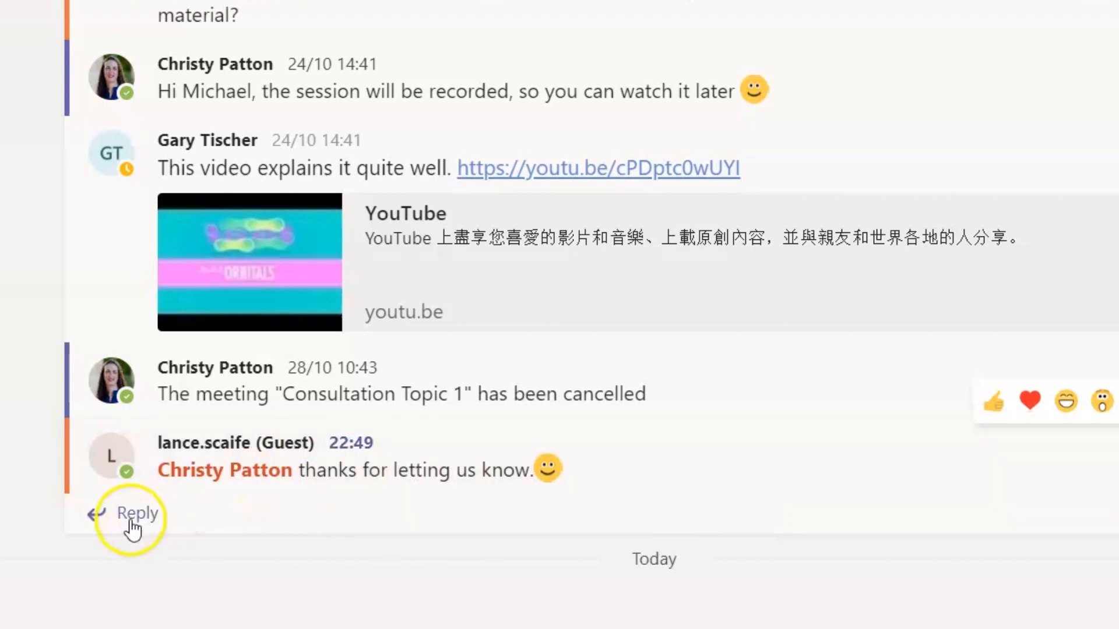
Step: Mention a suggested team member with @M in the reply, then start another @C mention
type("@M")
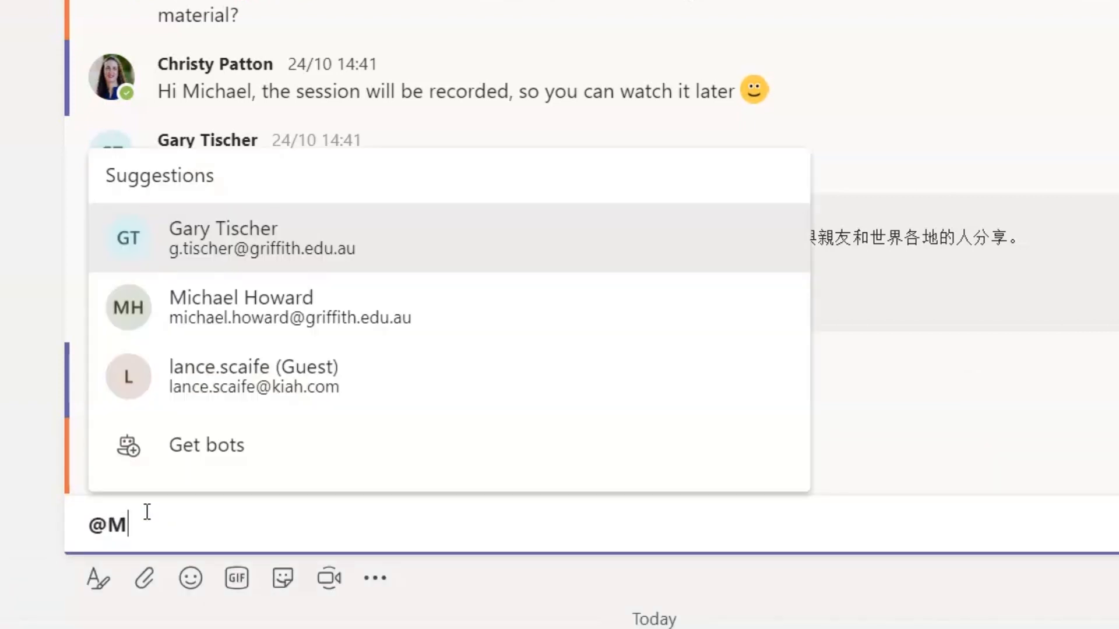
left_click(241, 297)
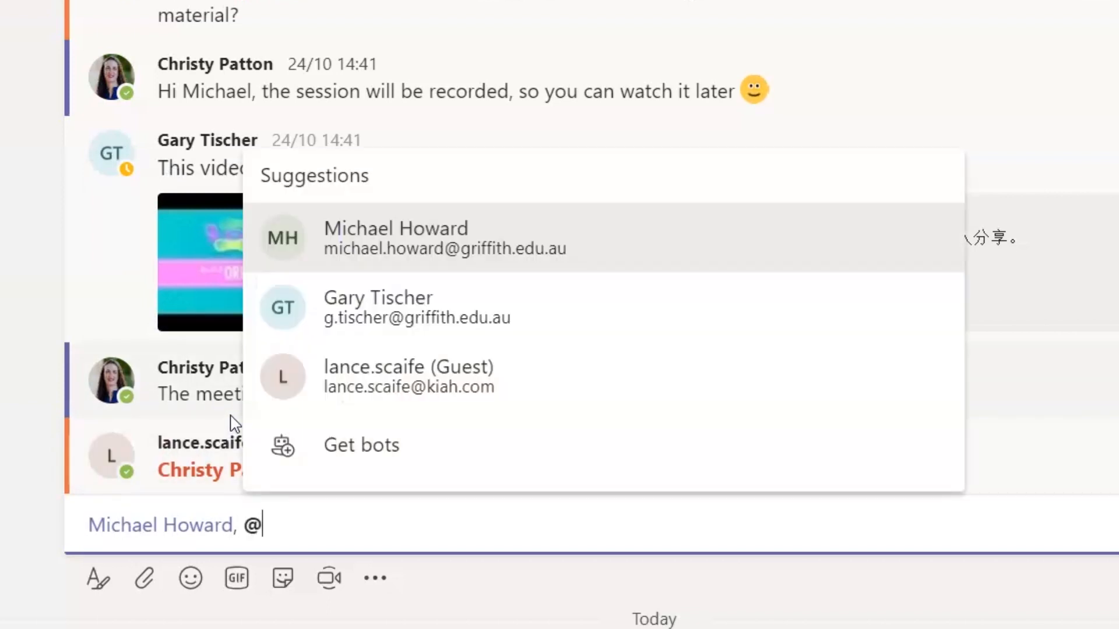
type("C")
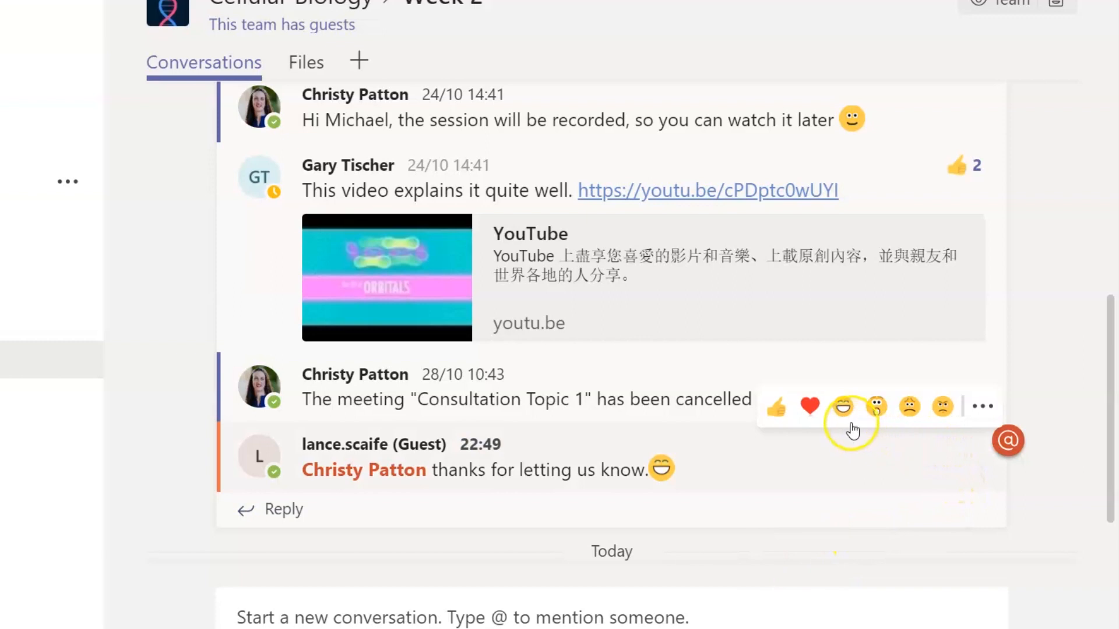
mouse_move(809, 407)
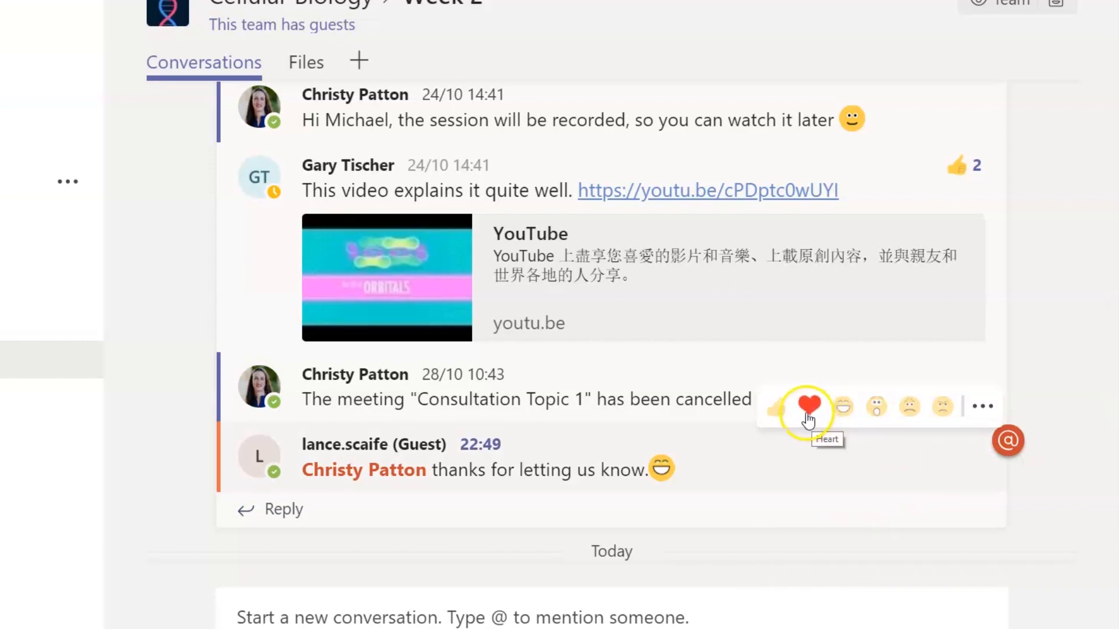
mouse_move(777, 406)
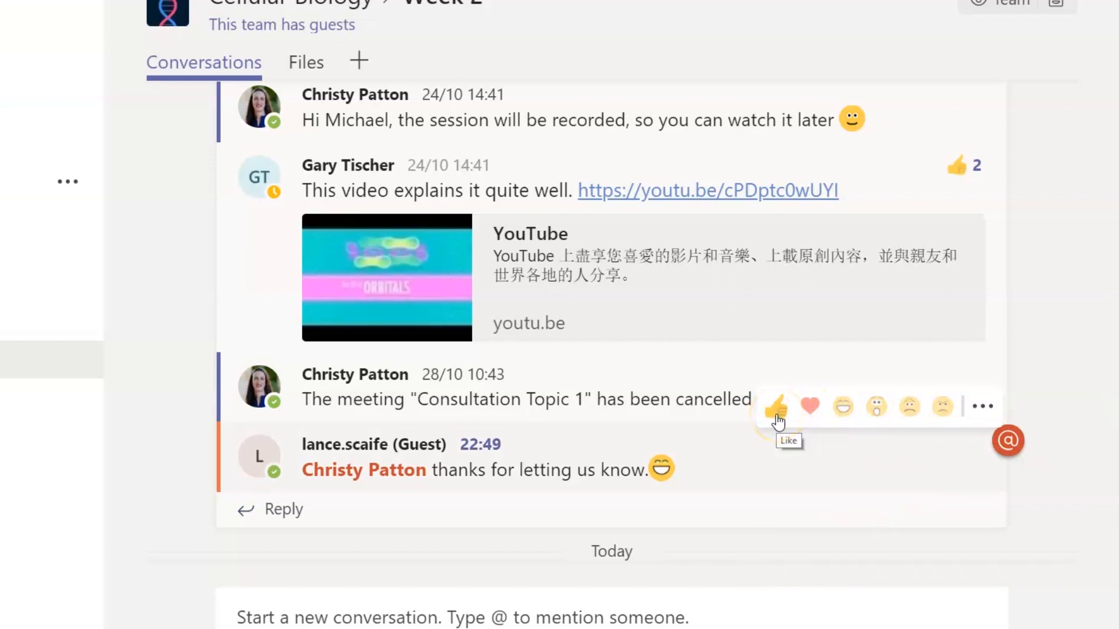
Step: Like the guest's thank-you reply and post a thumbs-up GIF reply to the thread
left_click(776, 406)
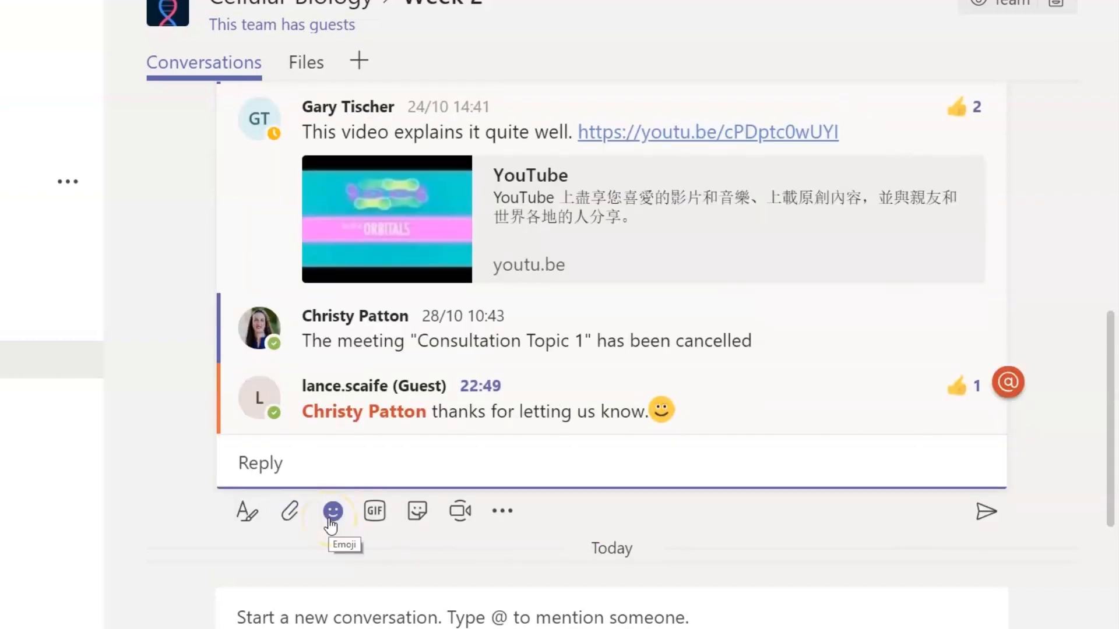
mouse_move(374, 510)
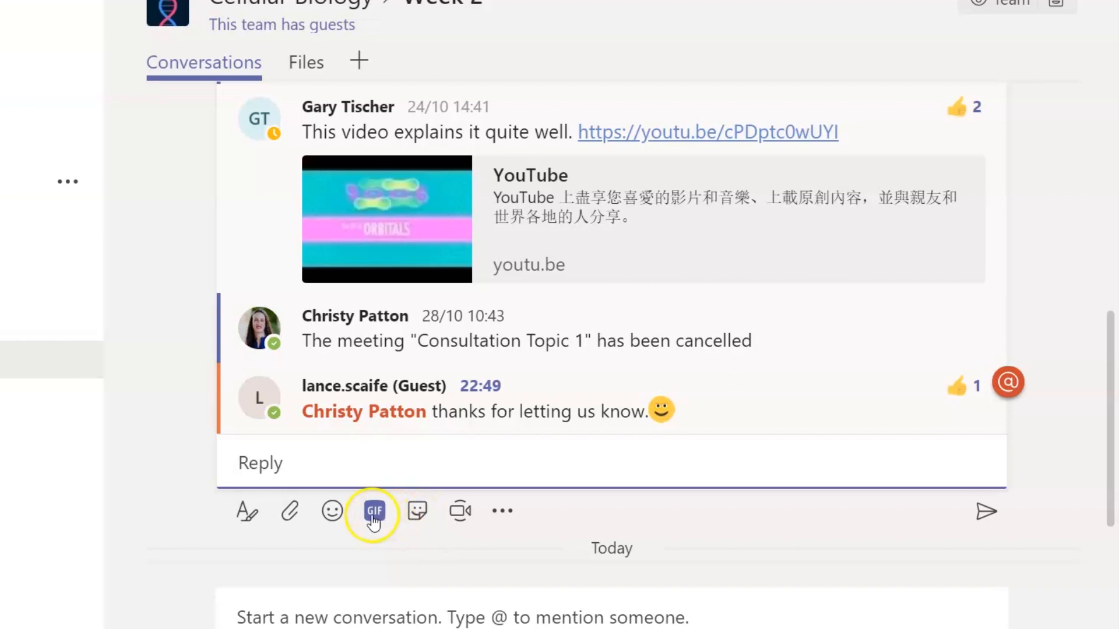
left_click(374, 511)
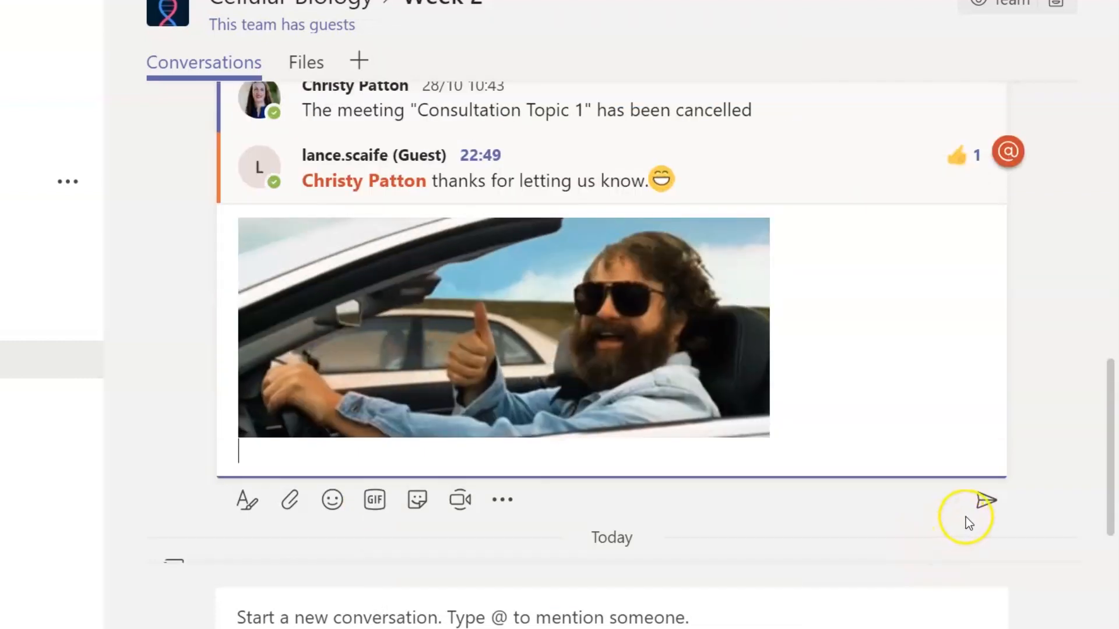
left_click(985, 499)
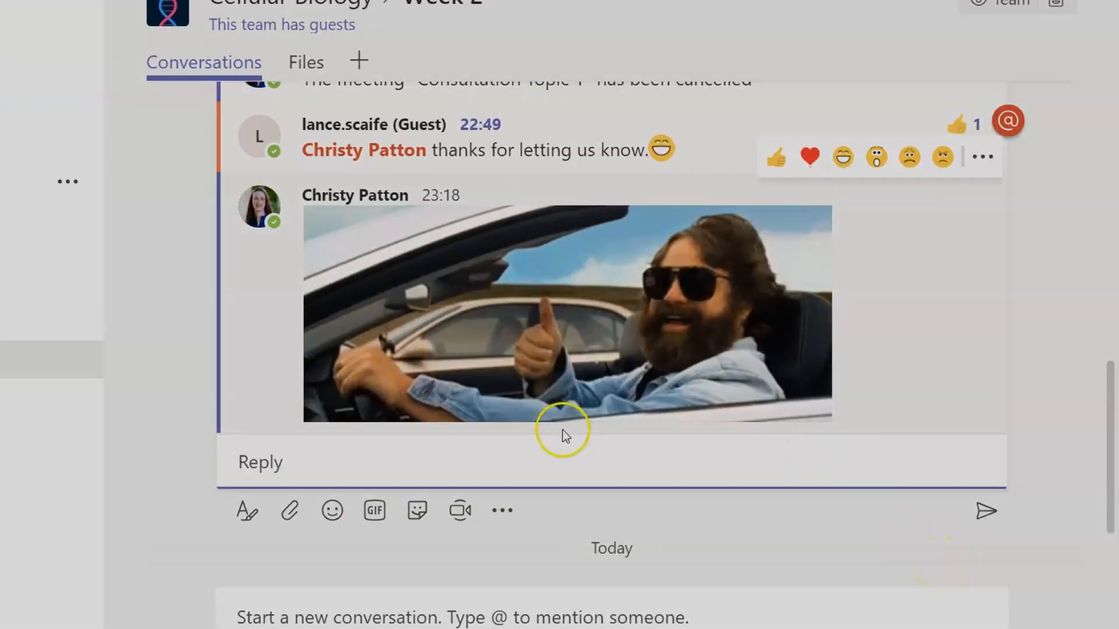